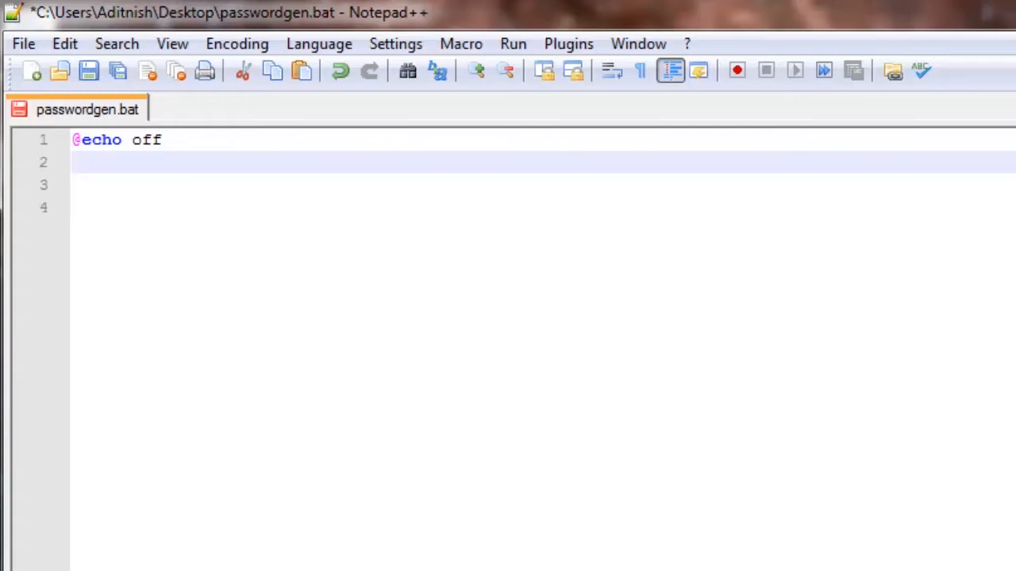
Add the line 'Title Password gen!' and a 'color 0b' line
text(T)
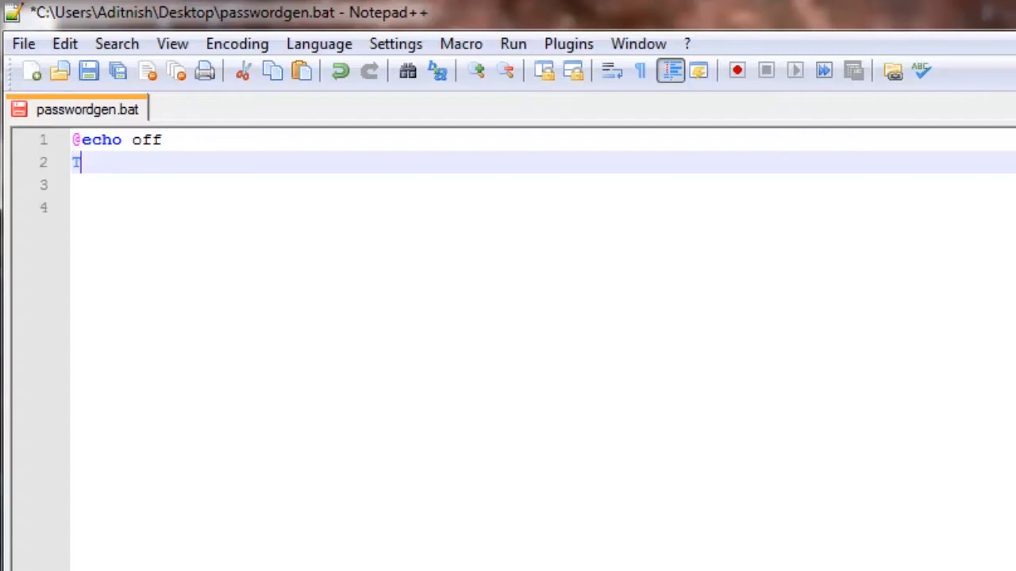
text(Title P)
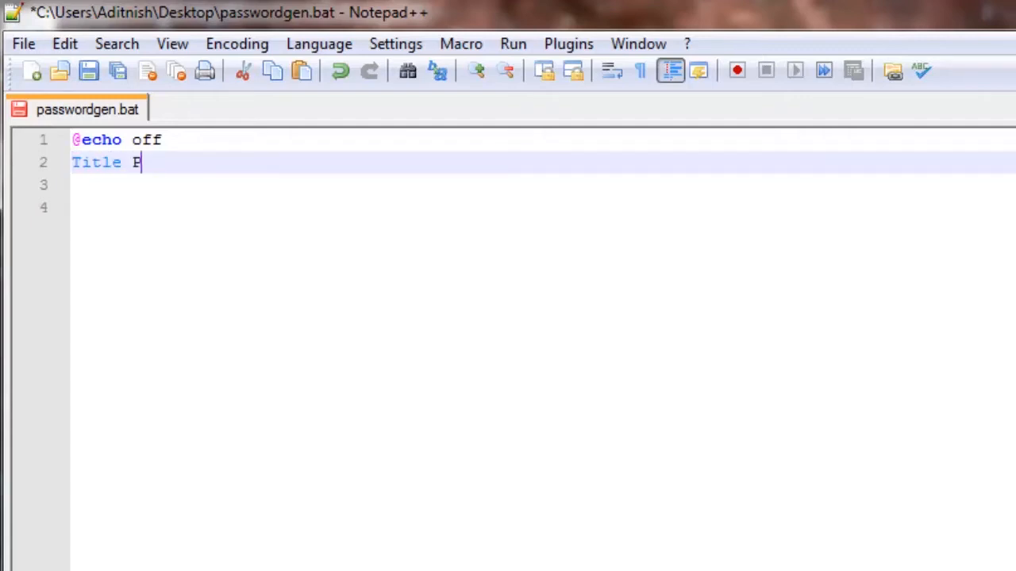
text(assword gen!)
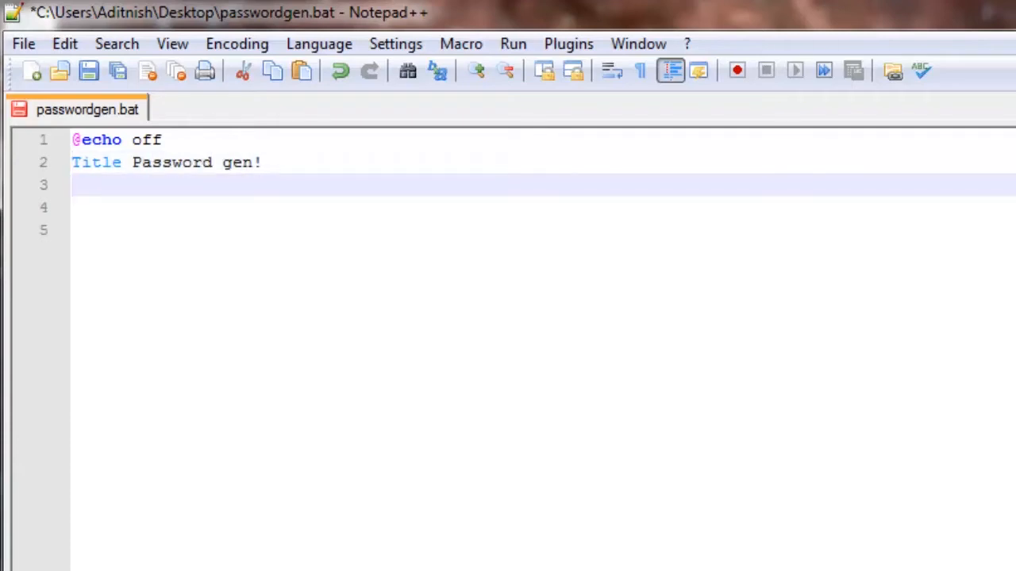
text(color 0b)
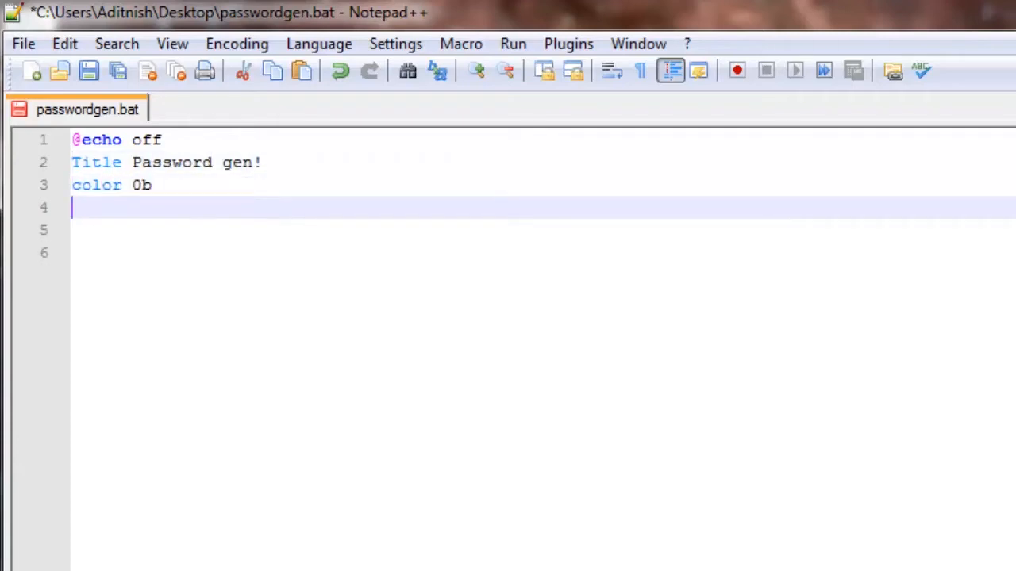
Echo 'Random password gen!' and 'Would you like a random password?'
text(echo)
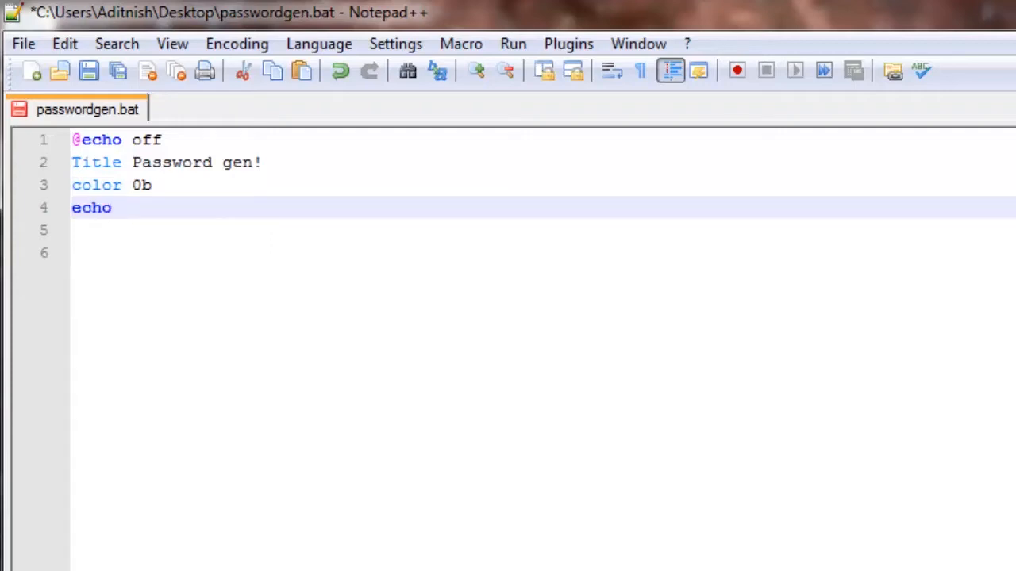
text(Random)
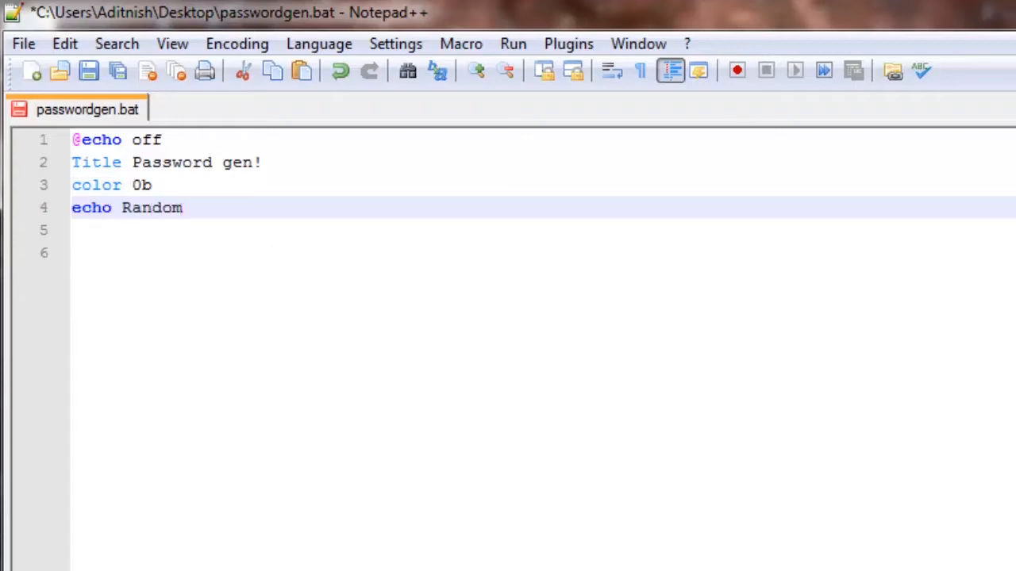
text(password)
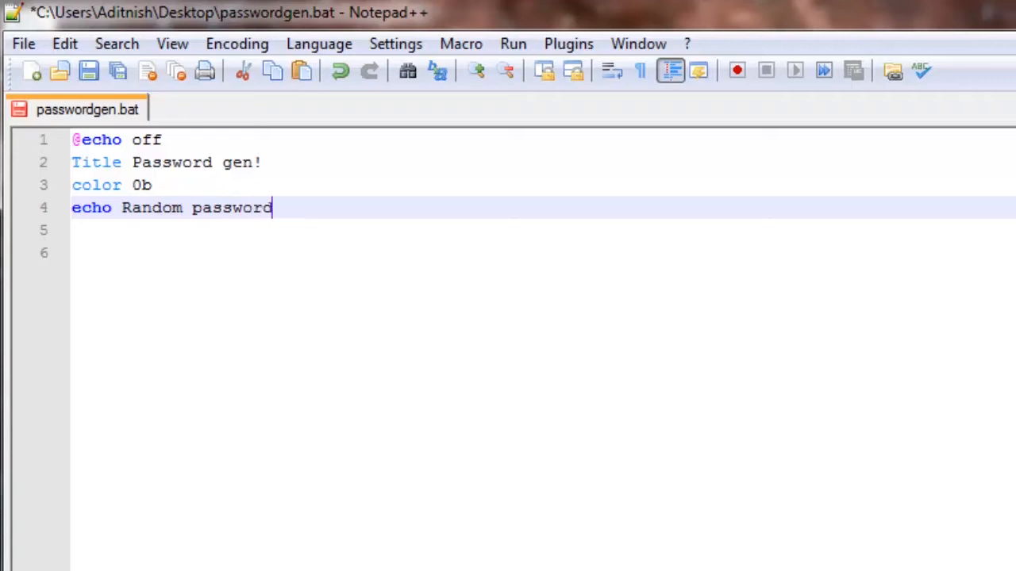
text(gen!)
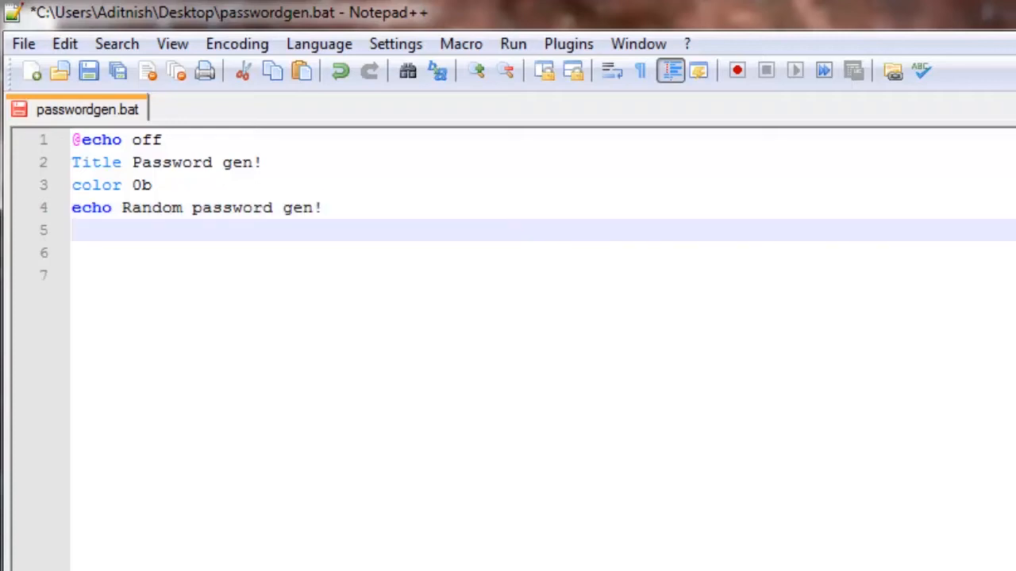
text(echo)
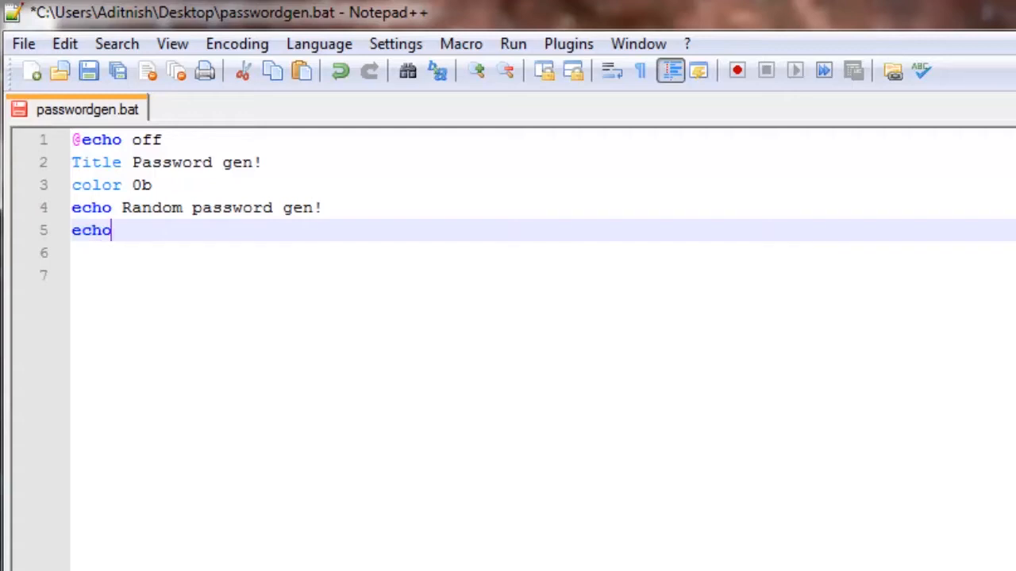
text(W)
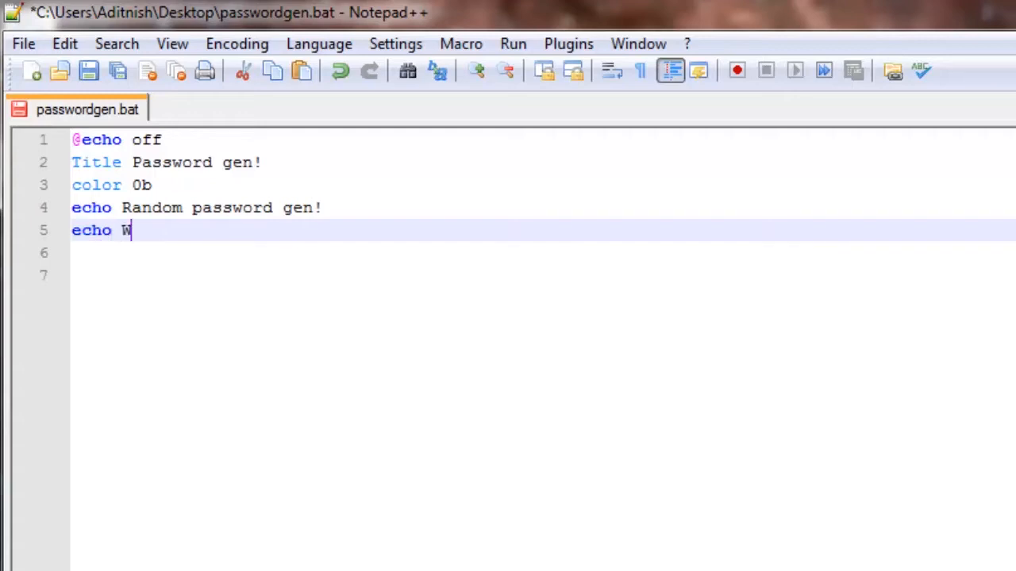
text(ould yo)
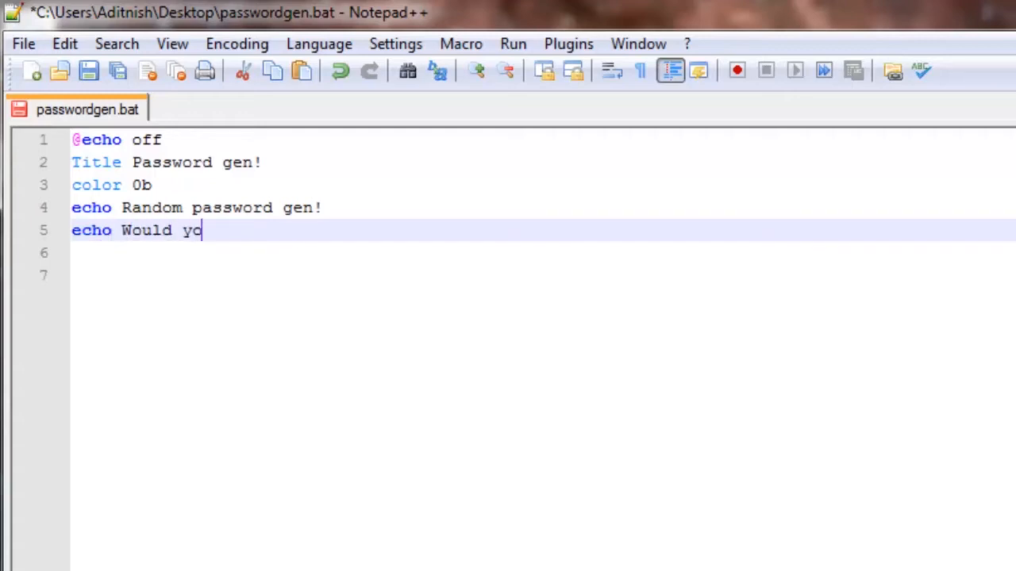
text(u like a r)
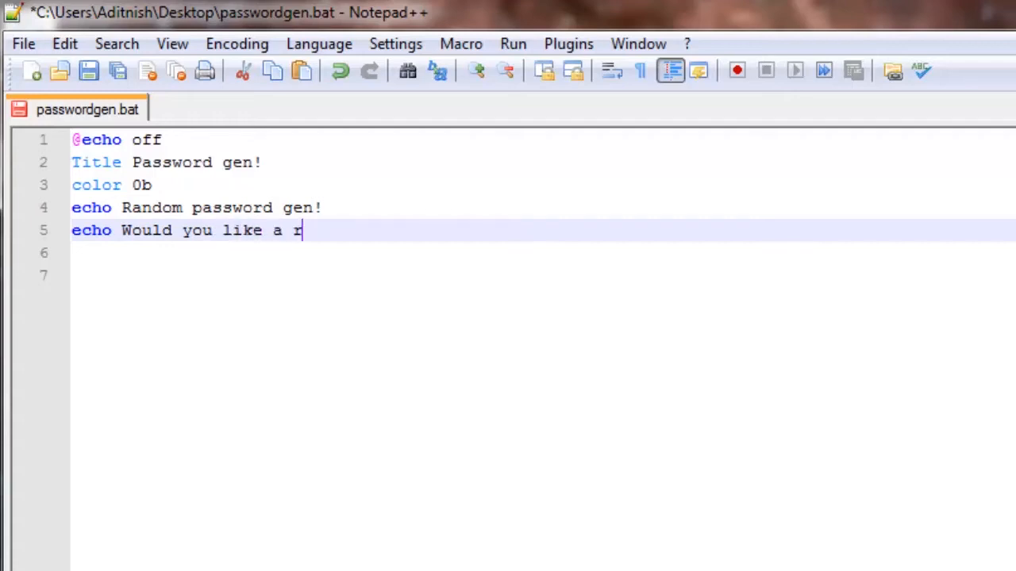
text(andom password?)
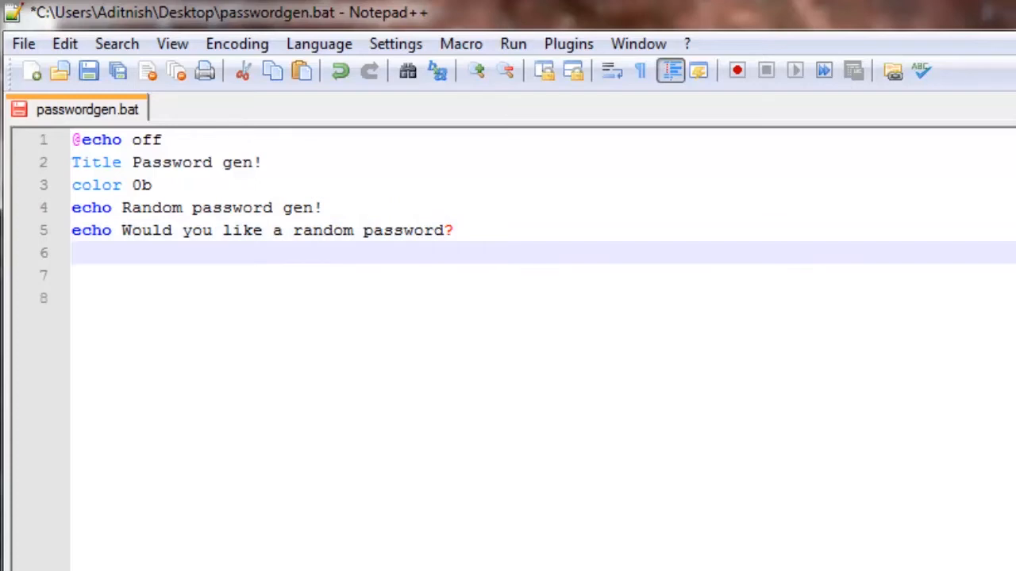
Read the user's answer into a variable with 'set /p pass='
text(set /)
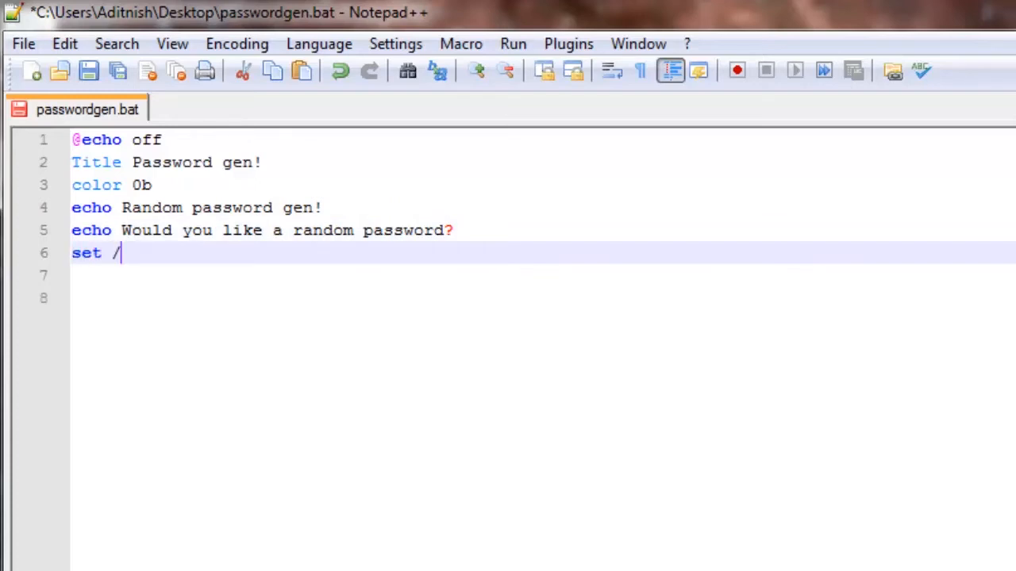
text(p)
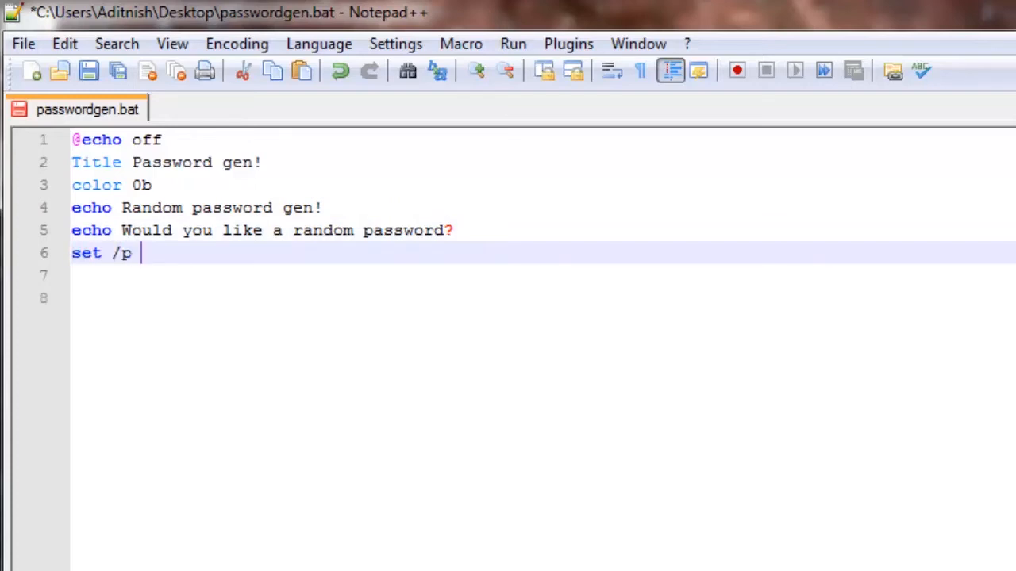
text(pass)
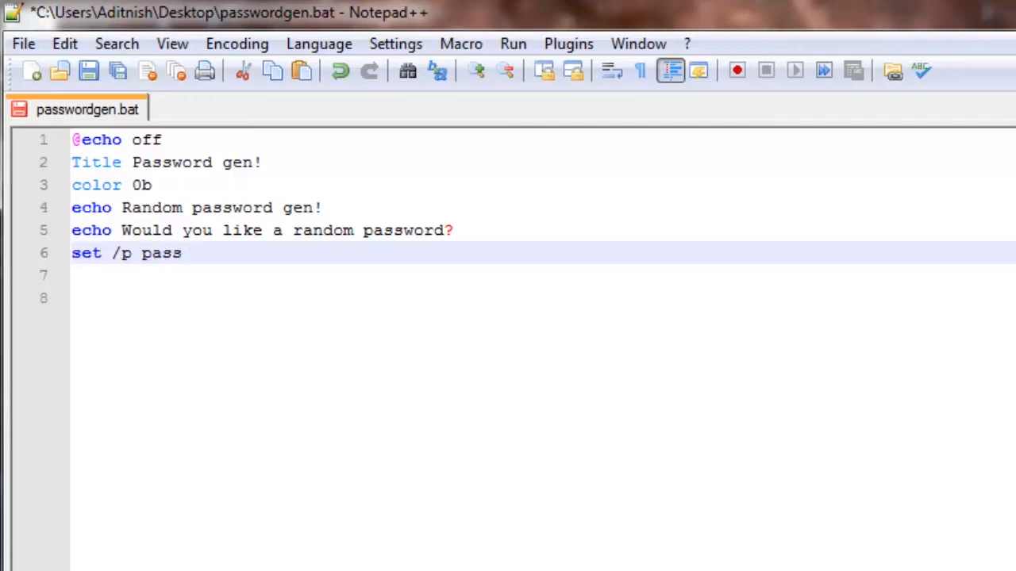
text(=)
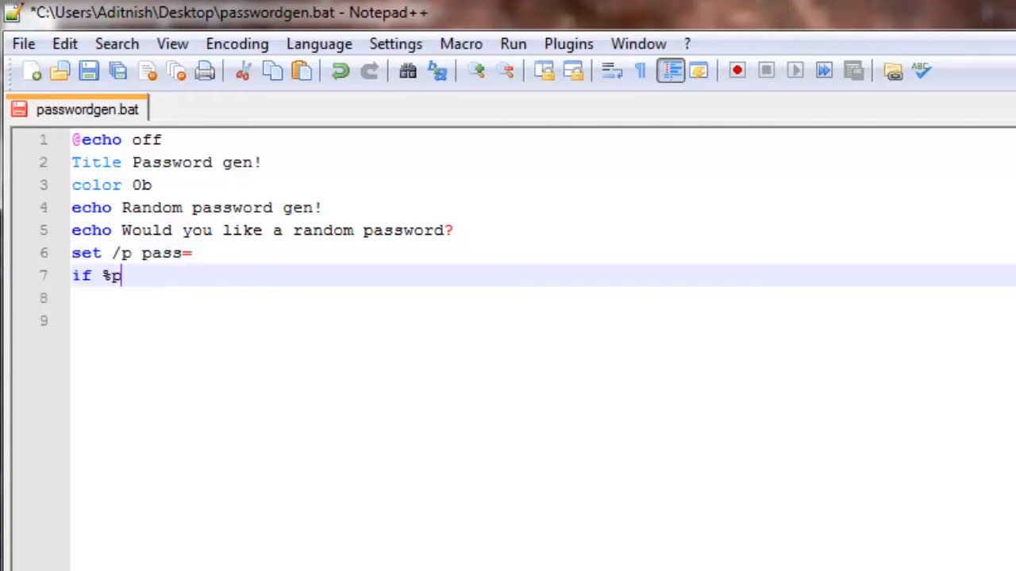
Add 'if %pass% == yes goto gen' and 'if not %pass% == yes exit'
text(ass%)
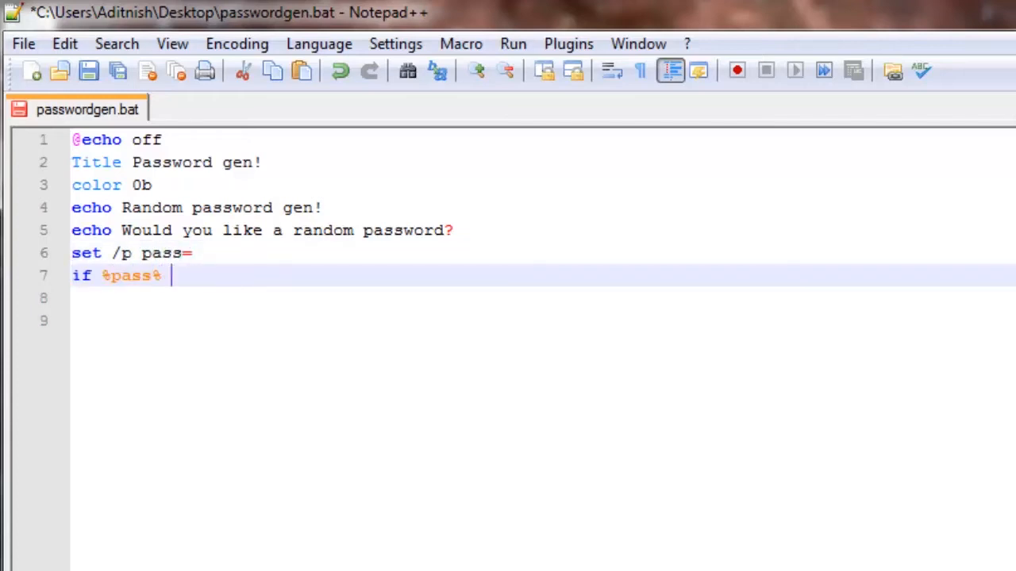
text(== y)
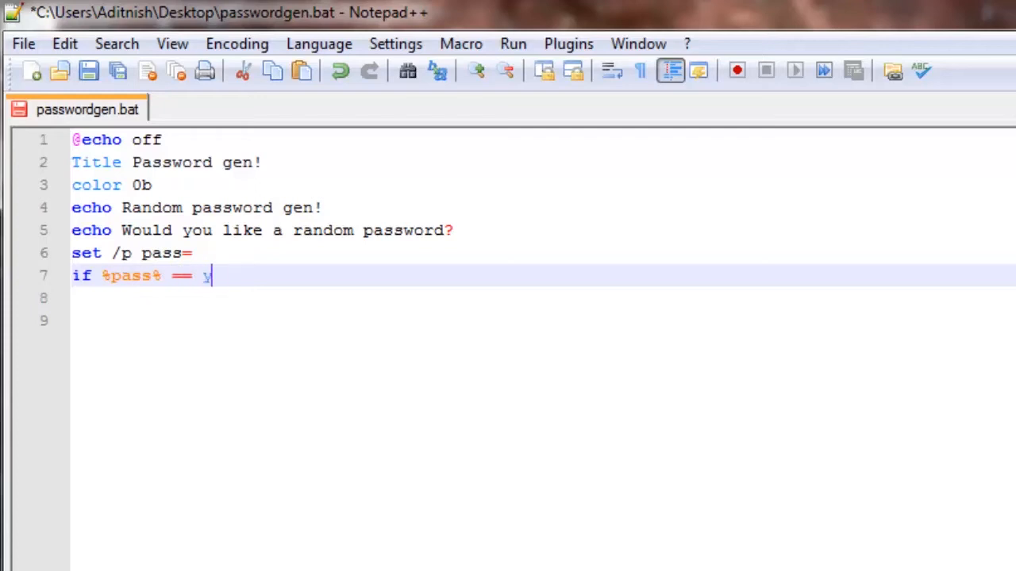
text(es goto)
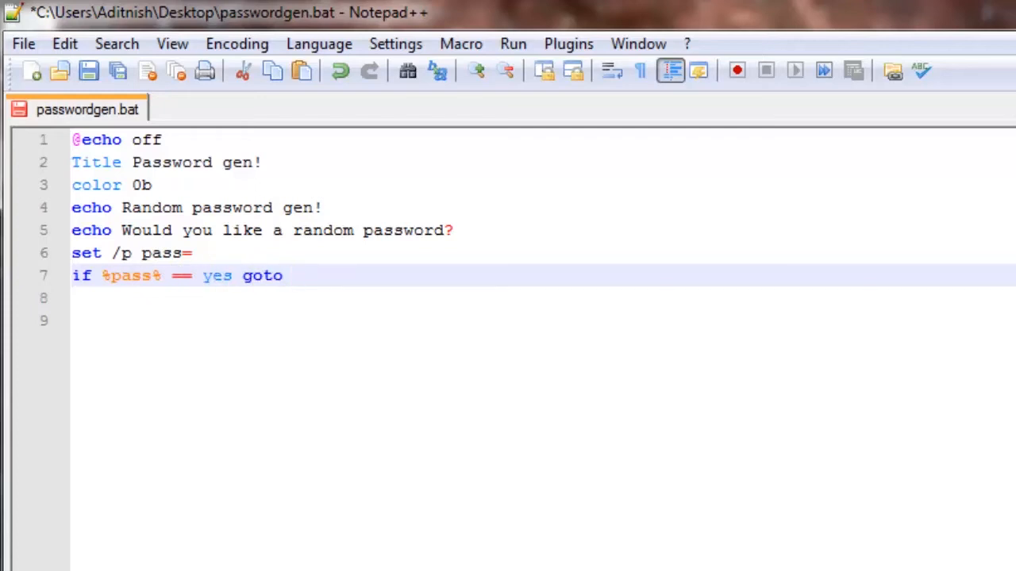
text(gen)
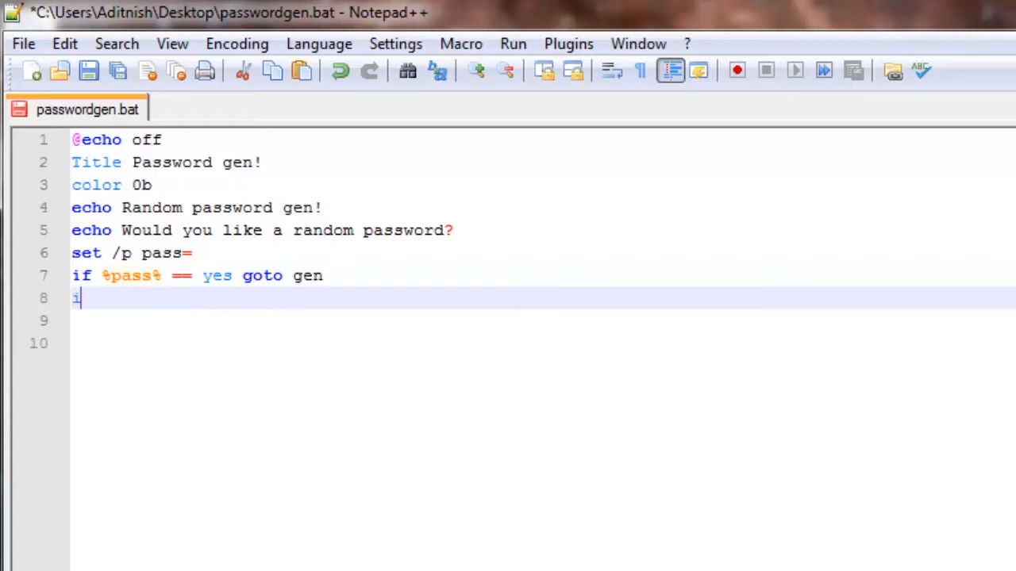
text(f not %p)
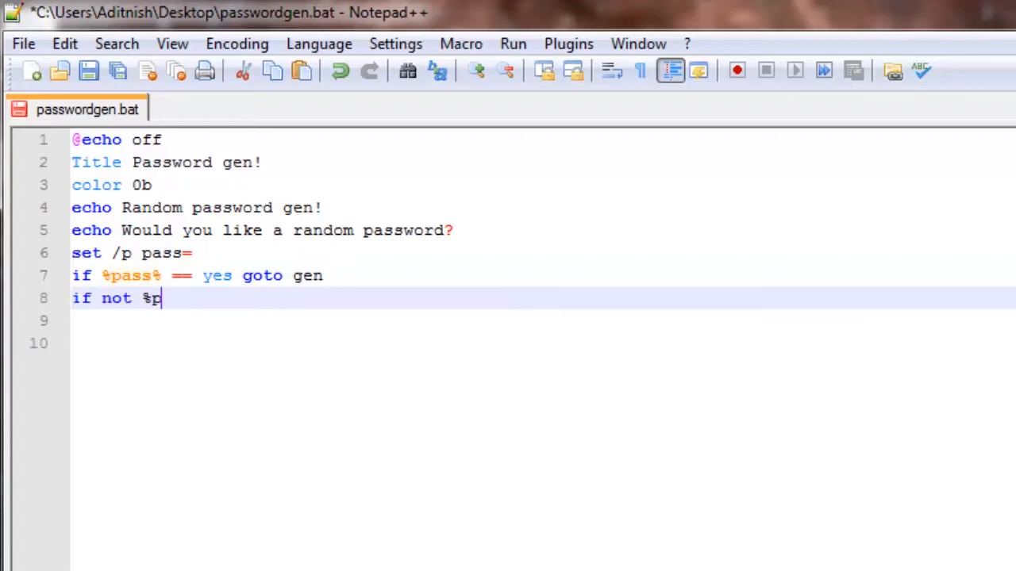
text(ass%)
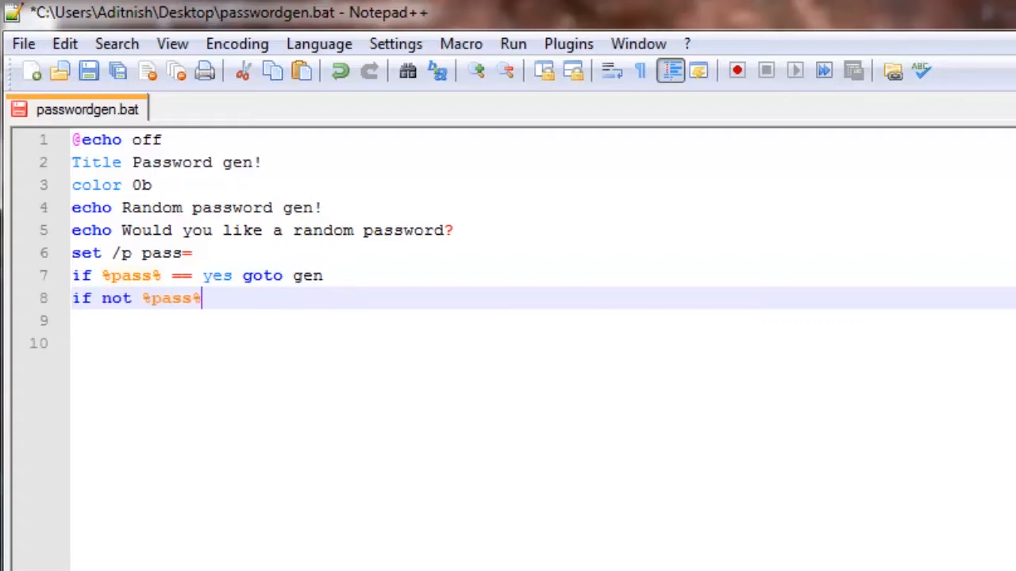
text(== yes goto)
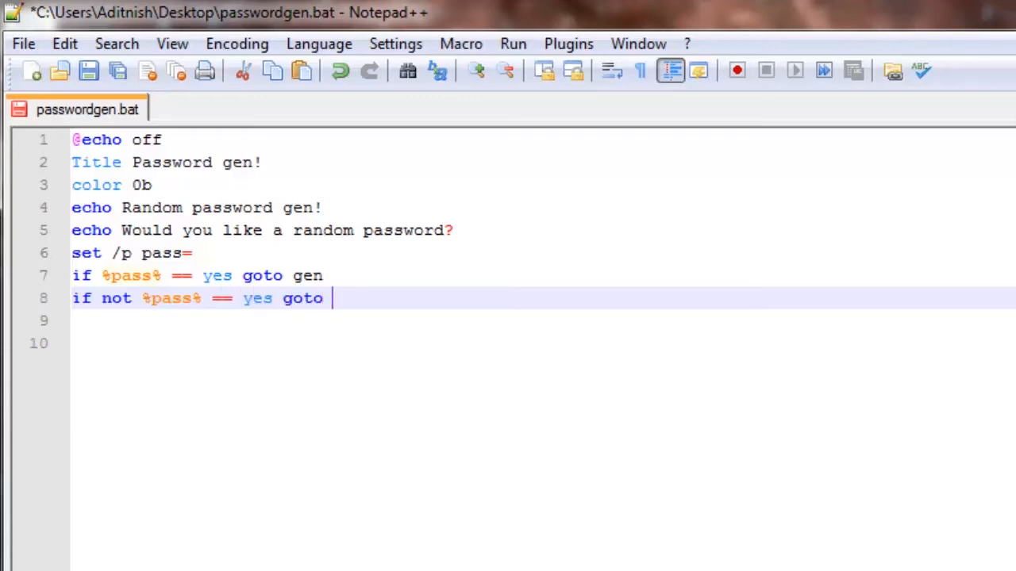
text(exi)
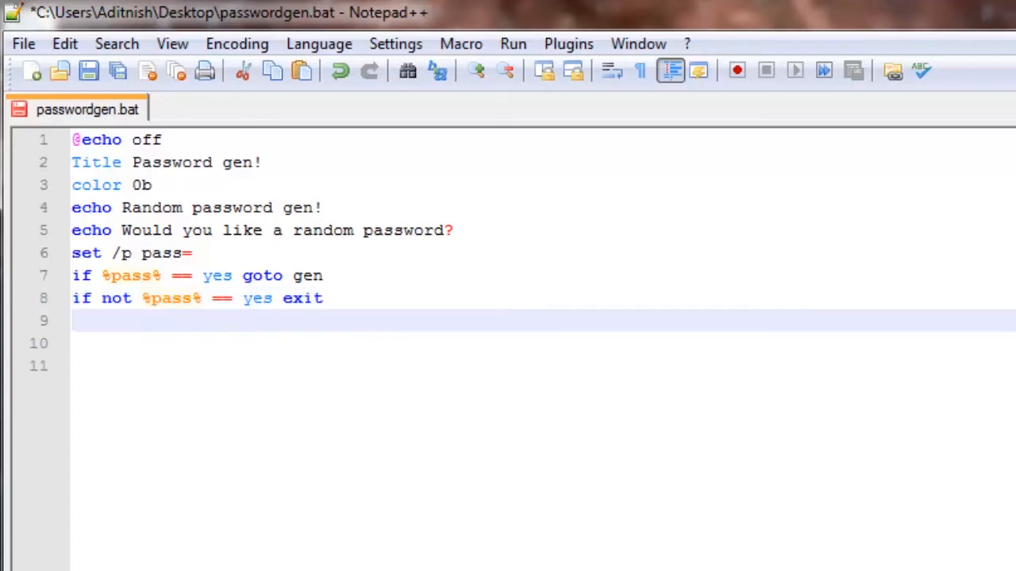
Insert a ':Start' label after the color line and a ':gen' label on line 11
click(153, 184)
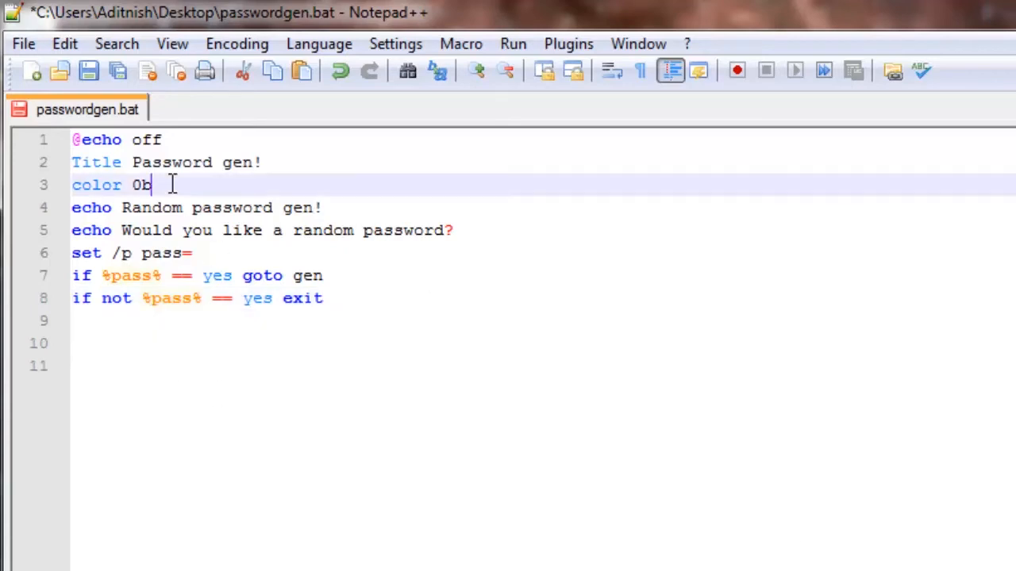
key(enter)
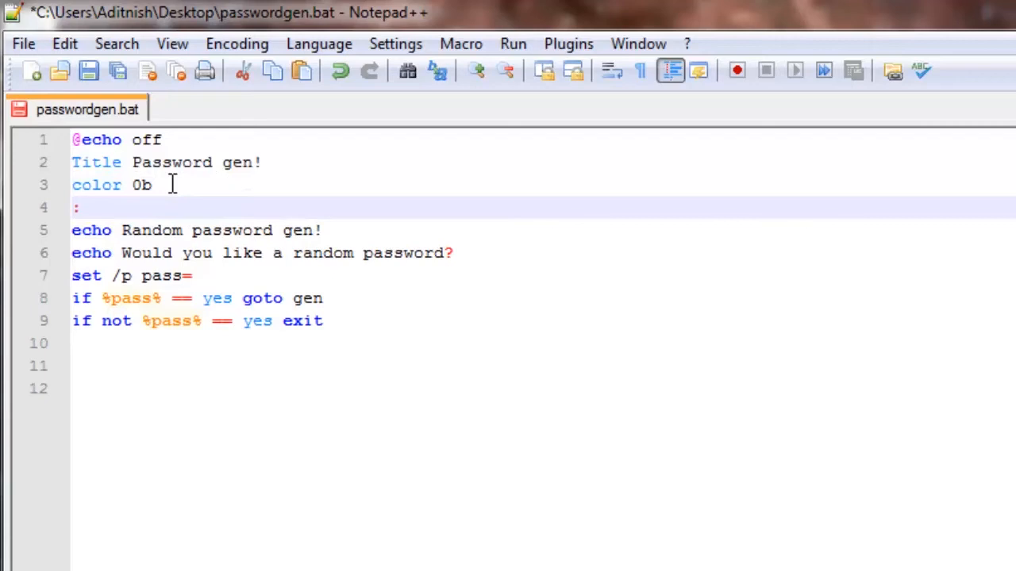
text(Start)
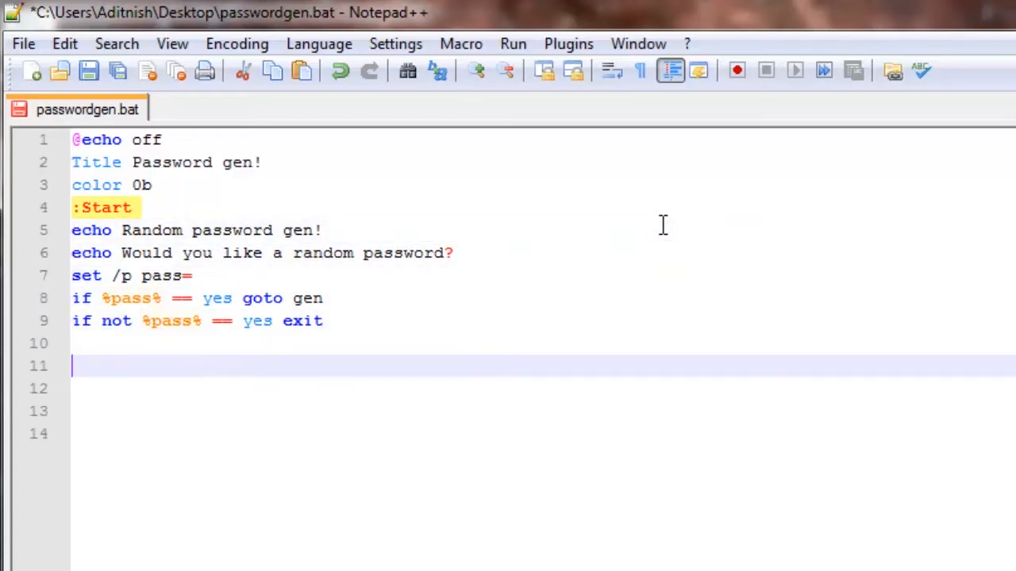
text(:gen)
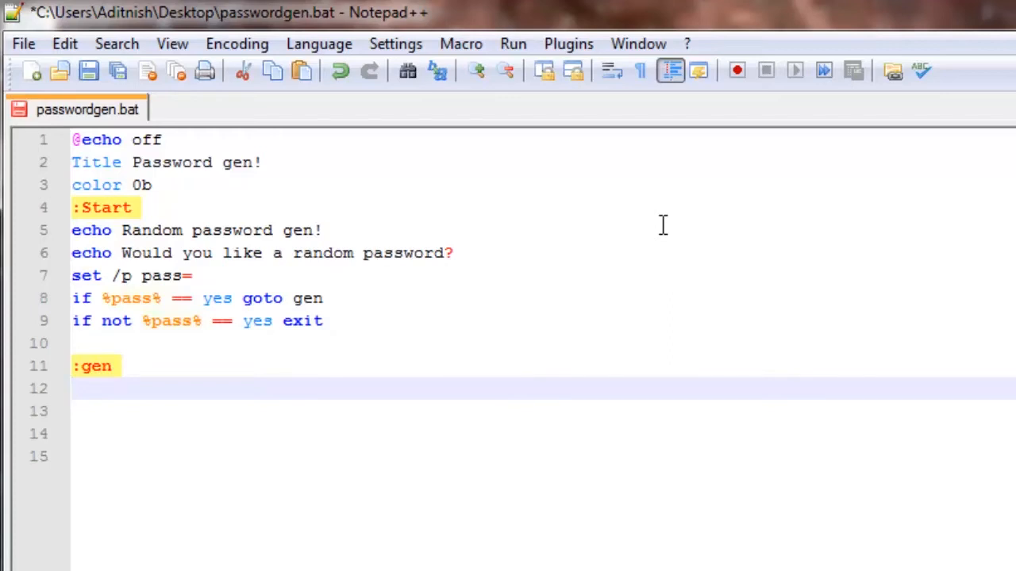
Under :gen, echo 'Your random password is %Random%!'
text(echo ?Y)
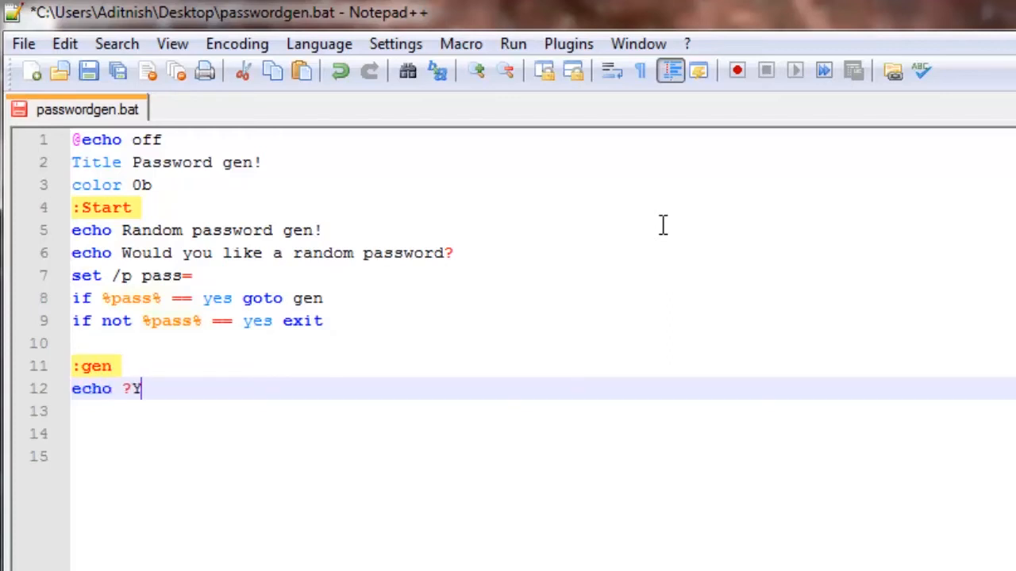
text(o)
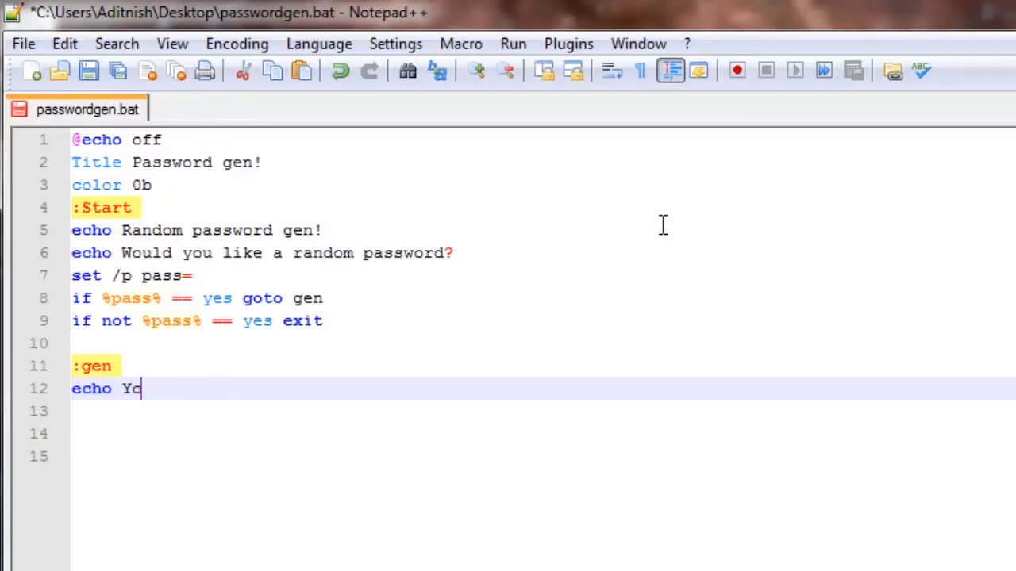
text(ur r)
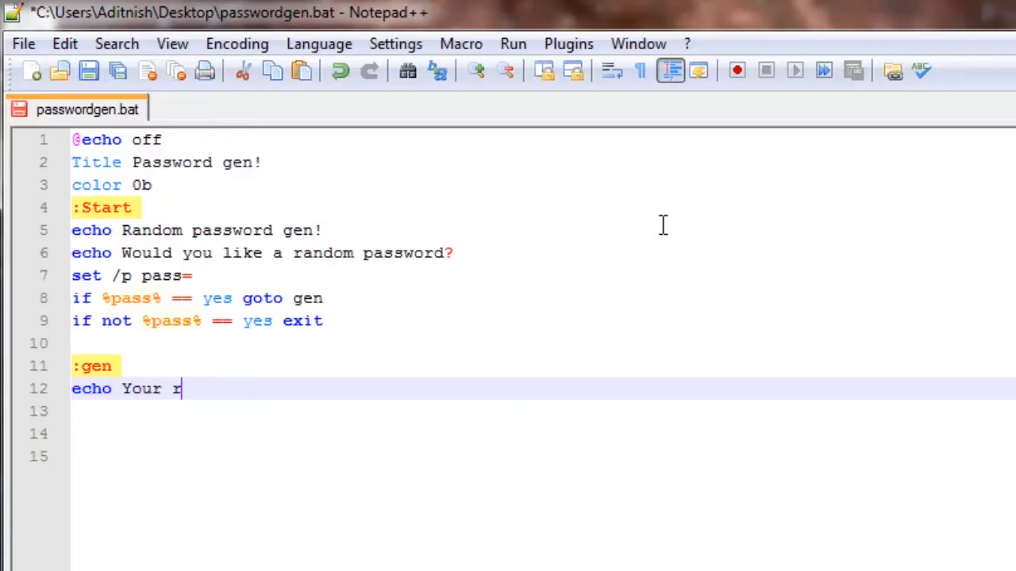
text(andom p)
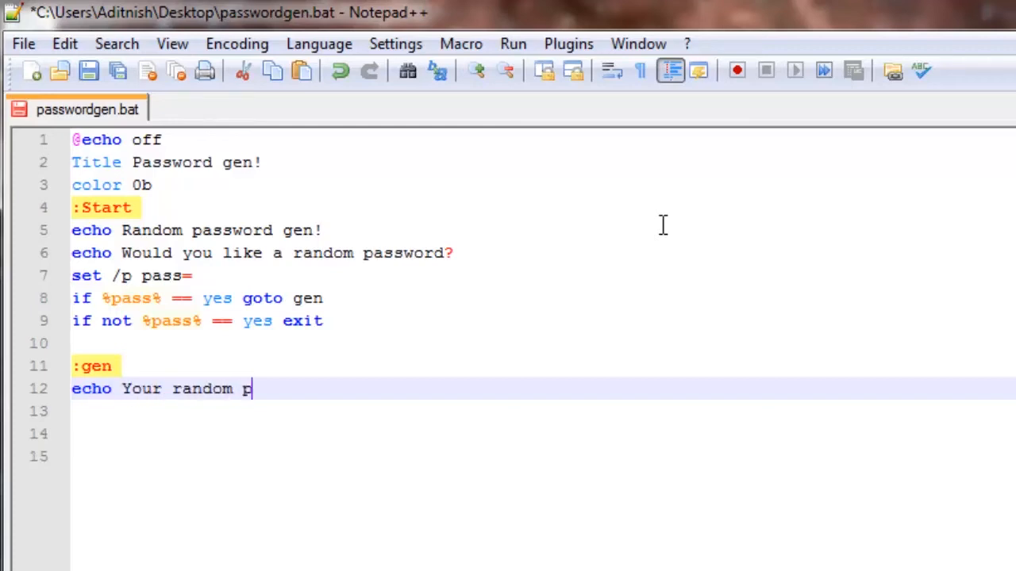
text(assword i)
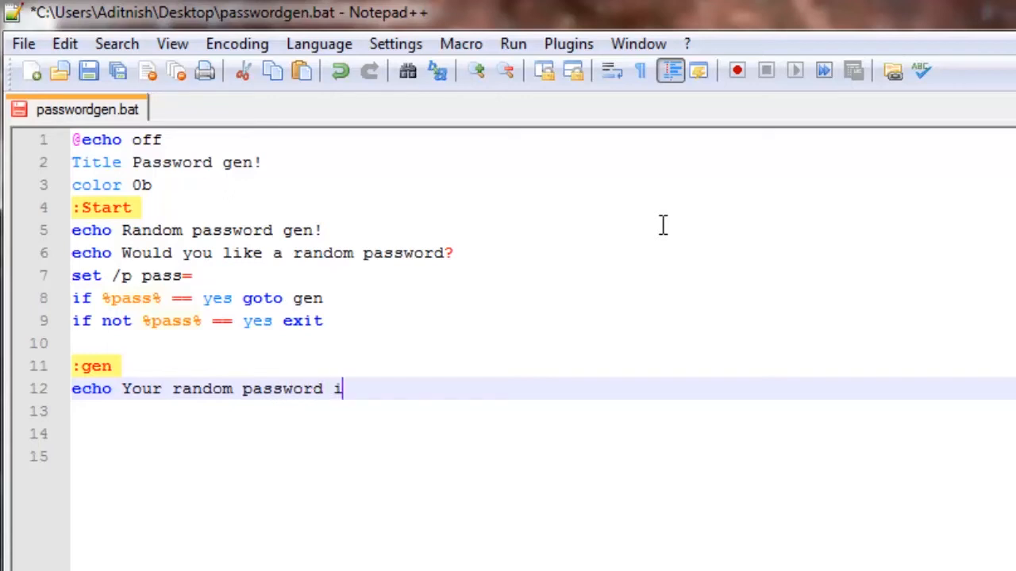
text(s %R)
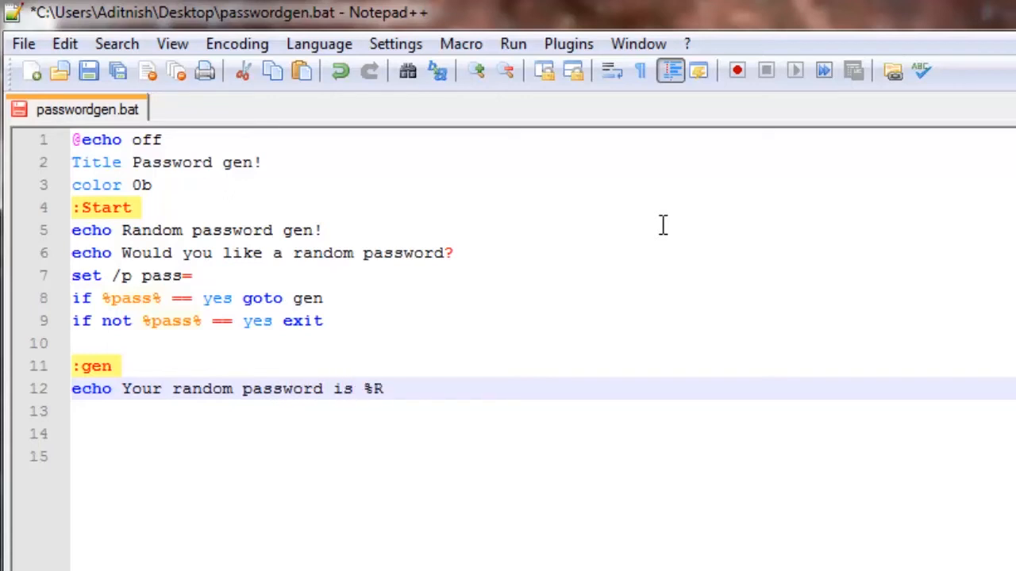
text(andom%)
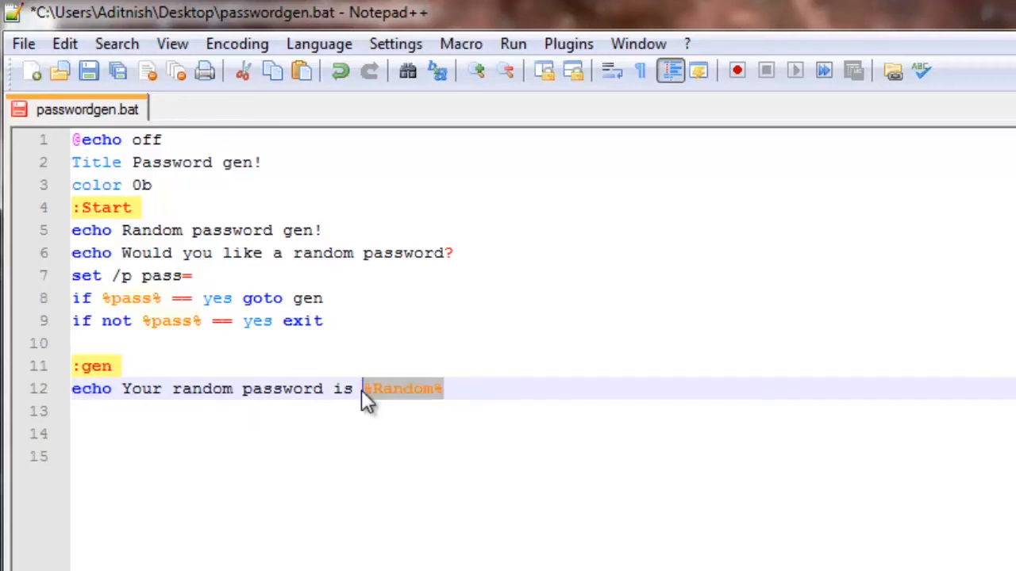
mouse_move(502, 377)
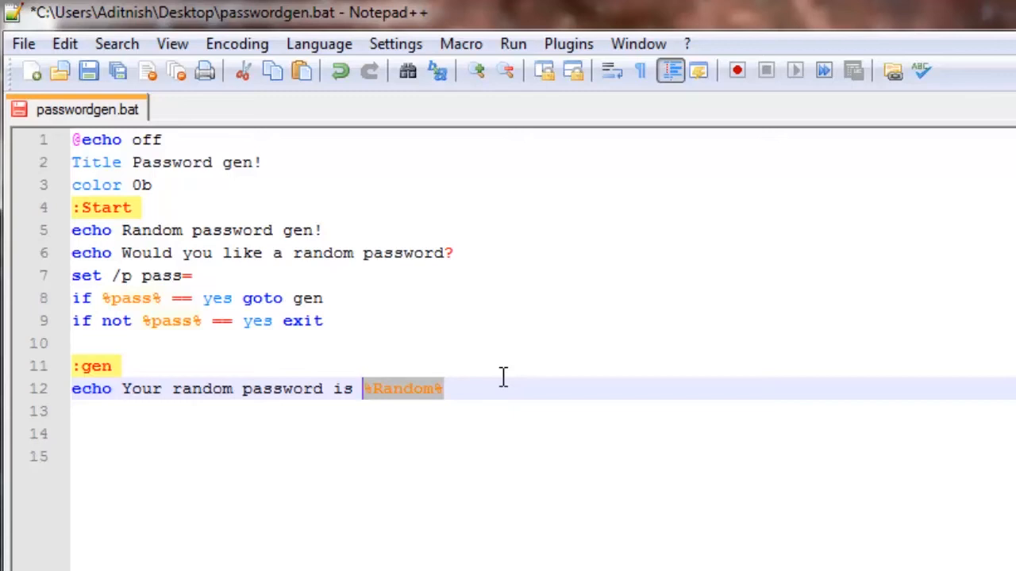
click(540, 389)
text(!)
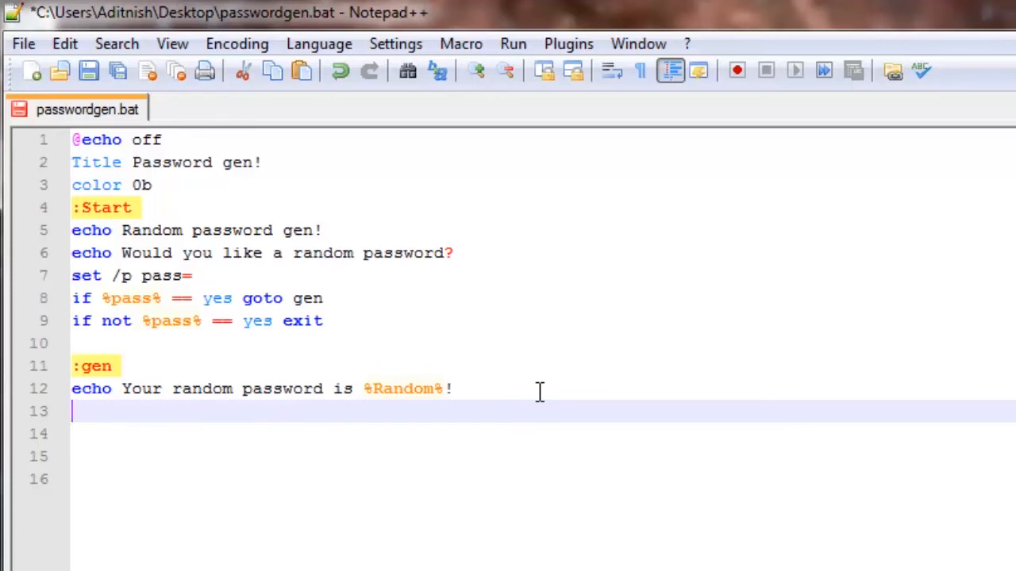
Echo 'That is your random password!' followed by a 'pause' line
text(echo T)
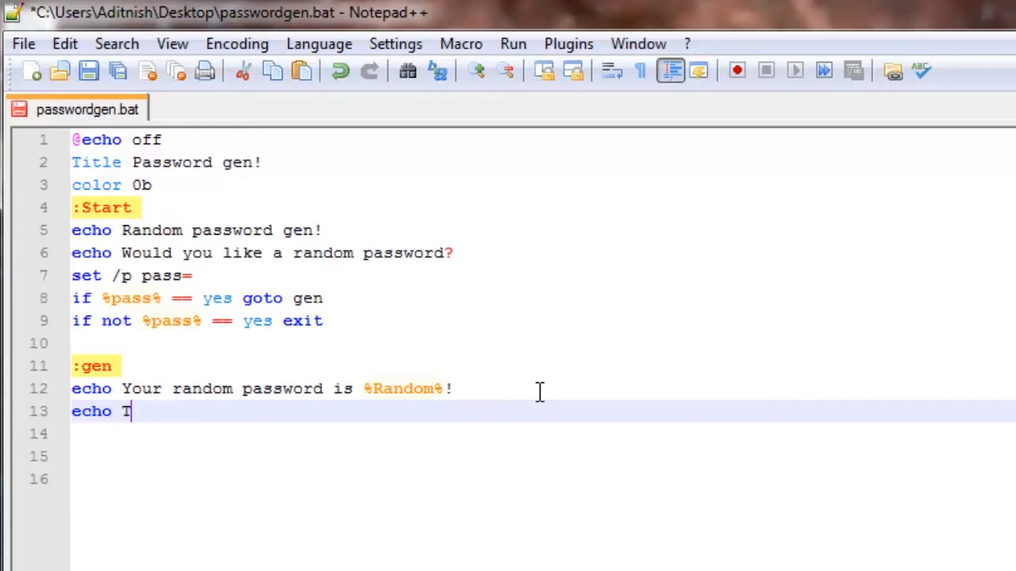
text(hat is y)
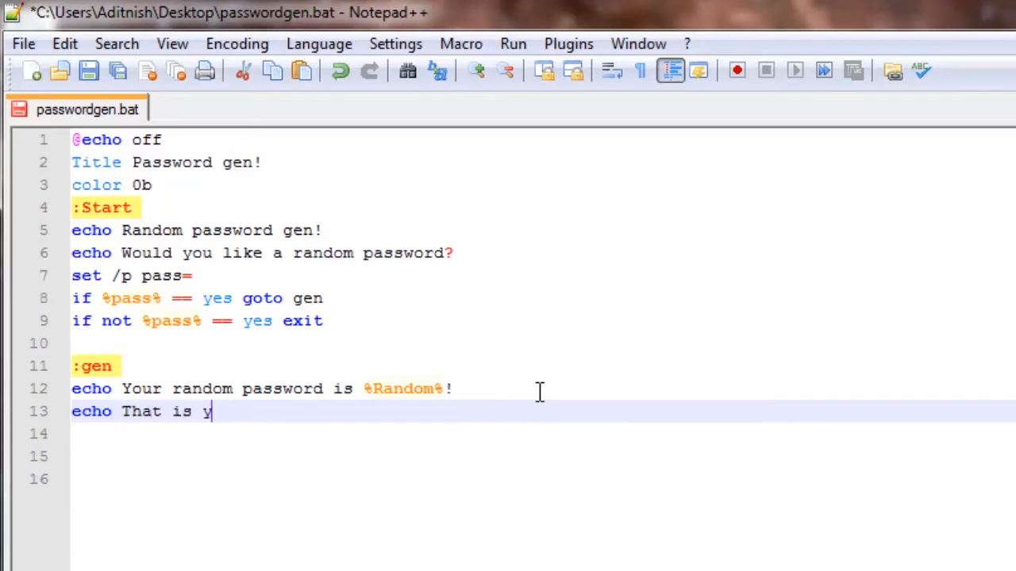
text(our random)
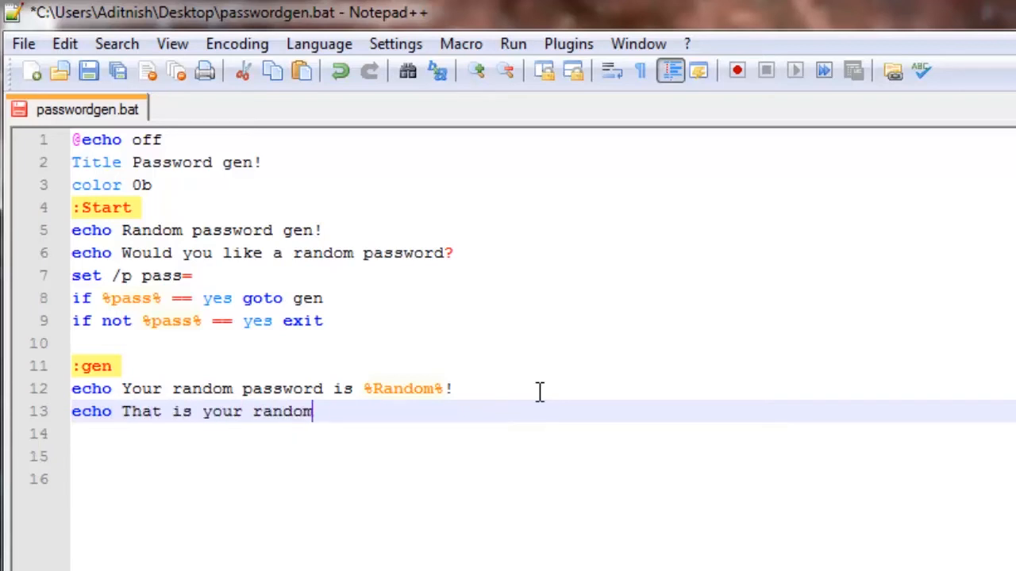
text(passwor)
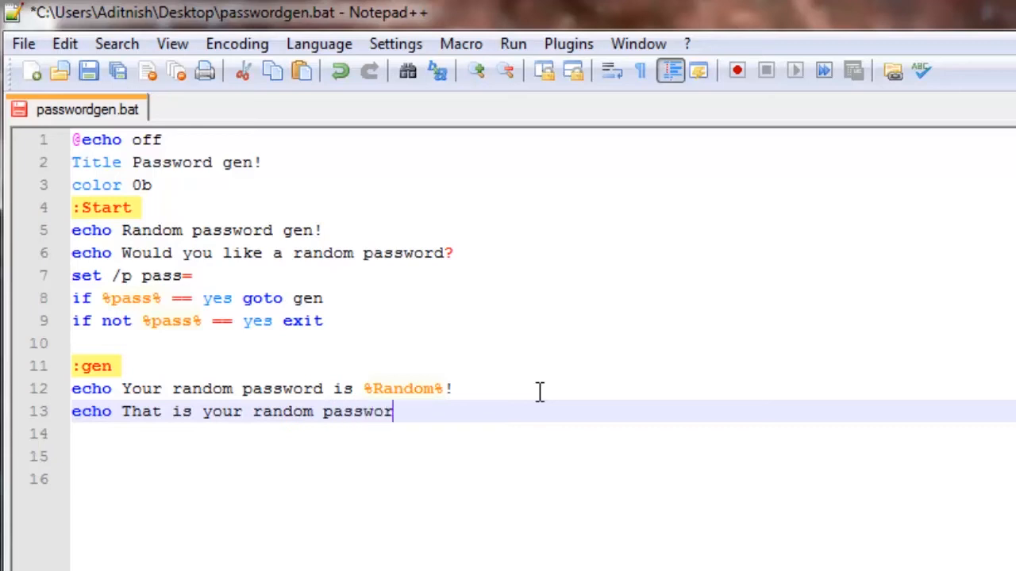
text(d!)
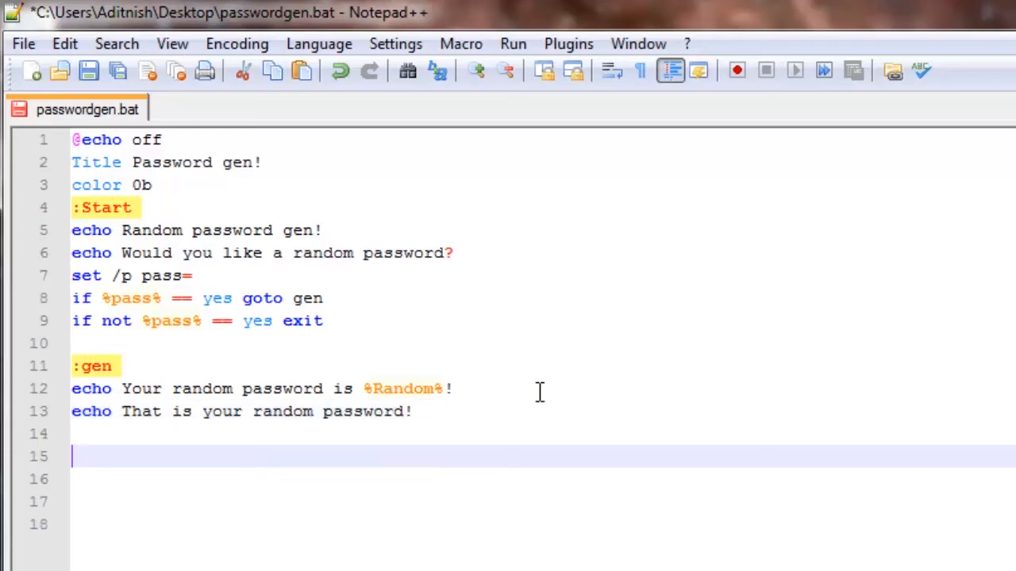
key(Backspace)
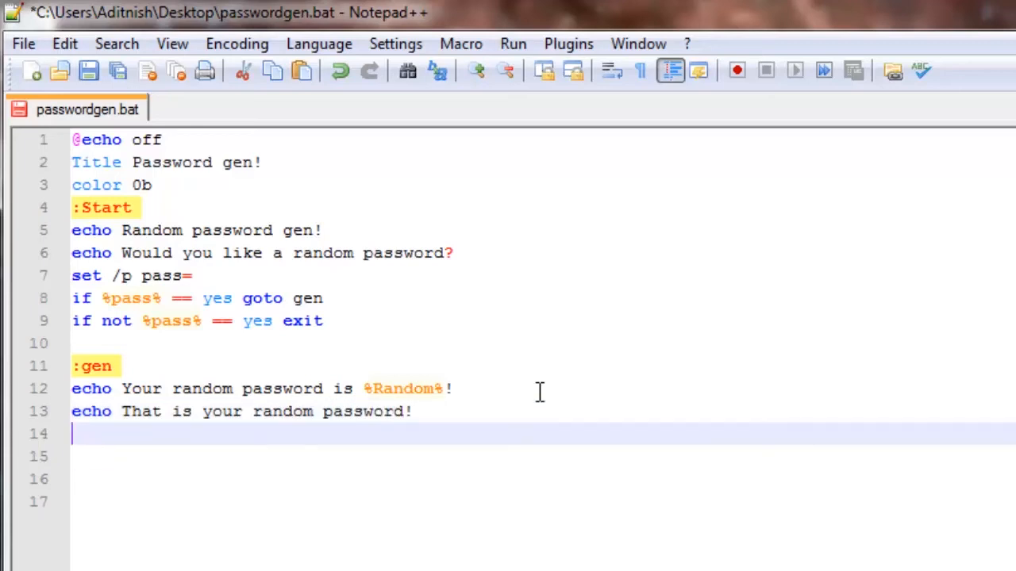
text(pause)
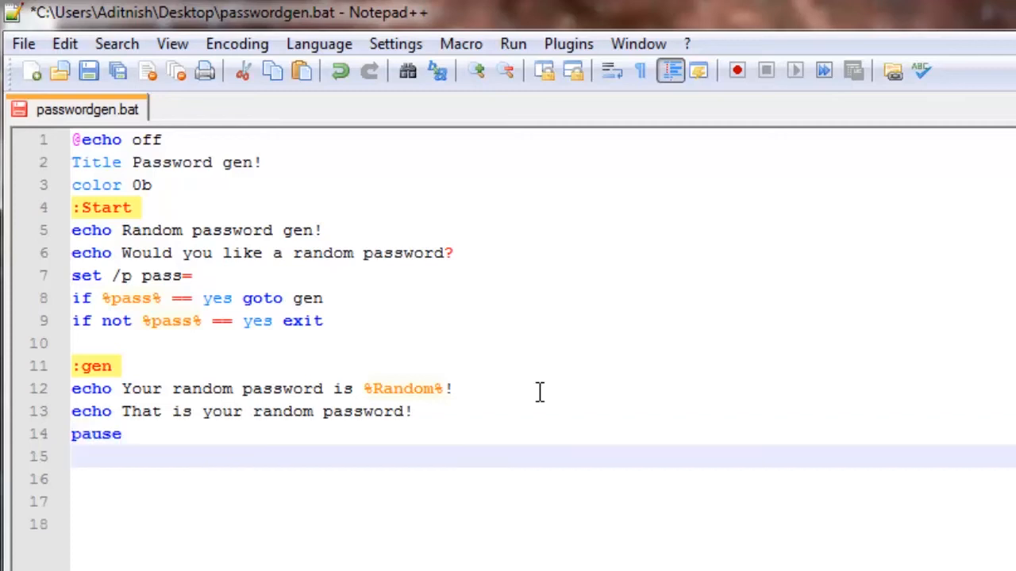
click(147, 207)
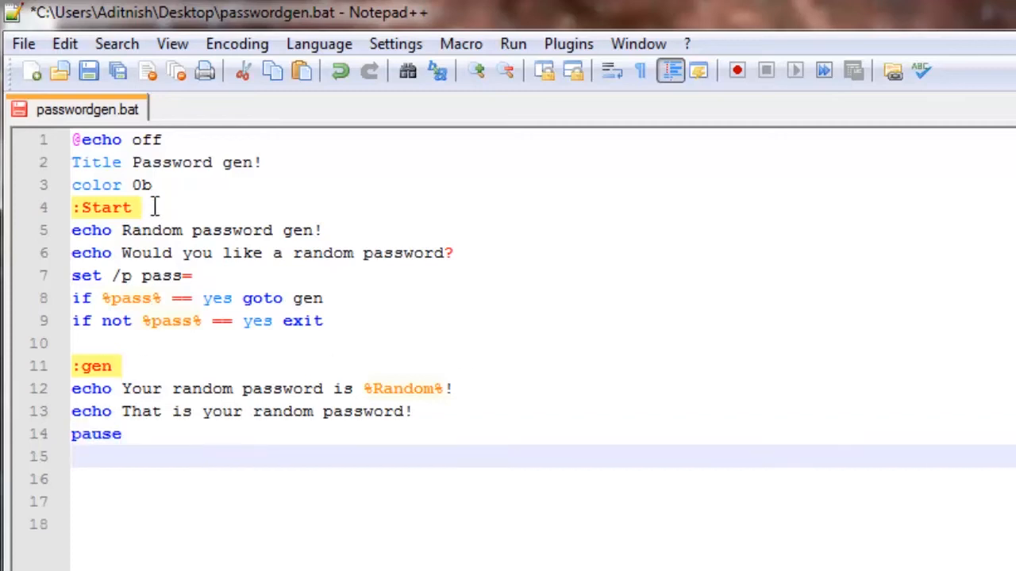
Add a 'cls' line after the :Start and :gen labels
text(cls)
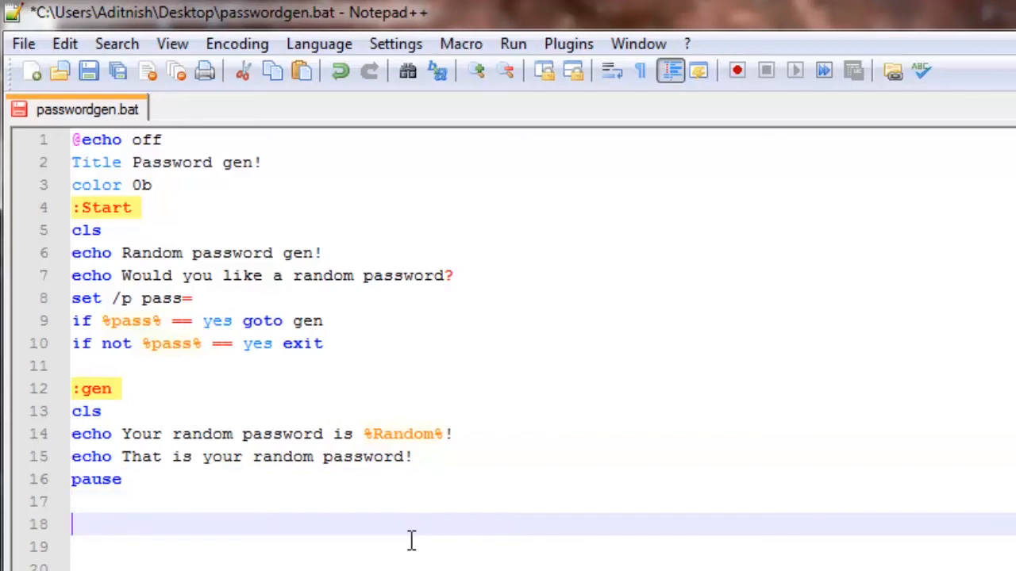
scroll(down, 3)
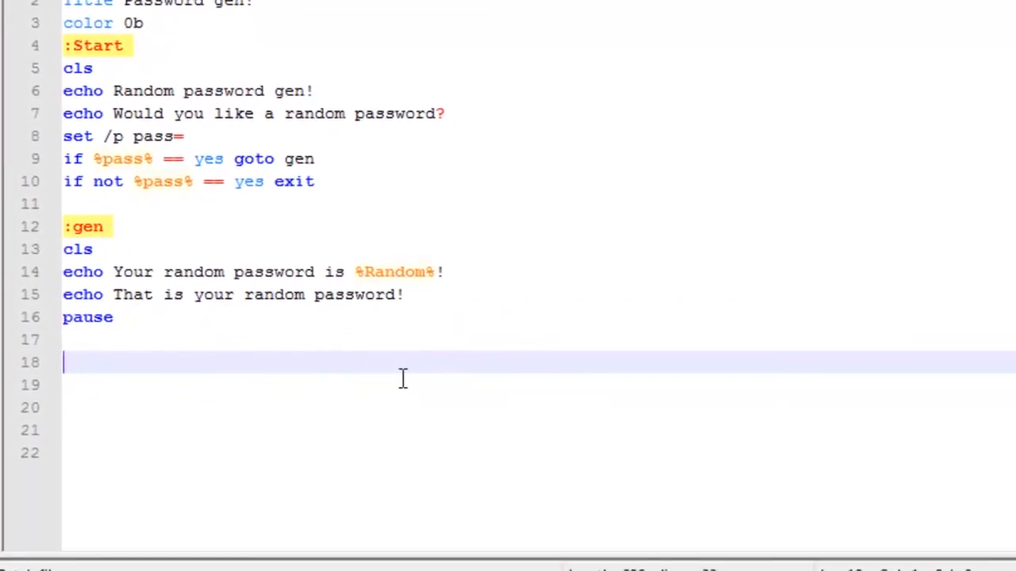
After pause, echo 'Would you like to use the gen again?'
text(echo)
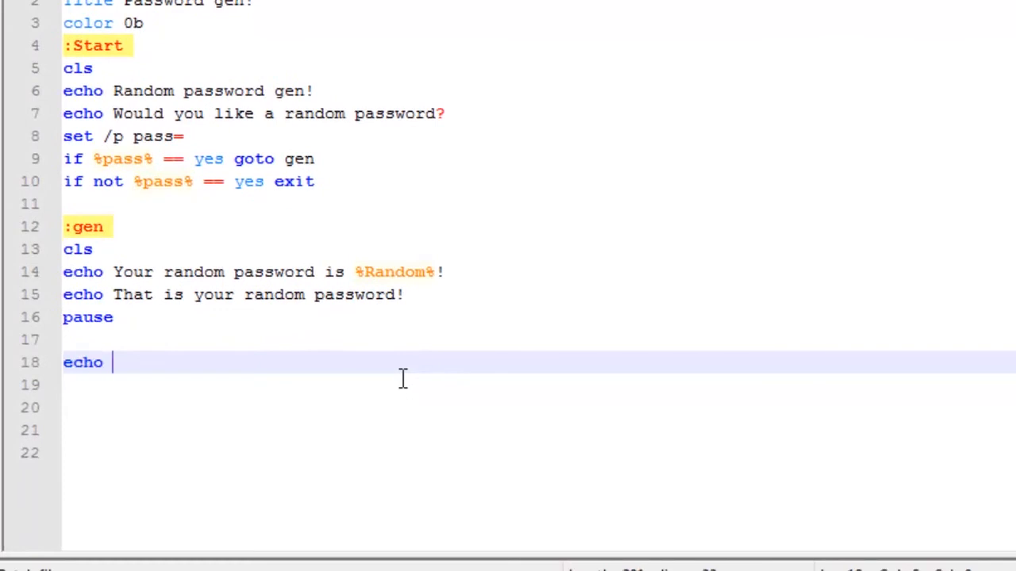
text(Would yo)
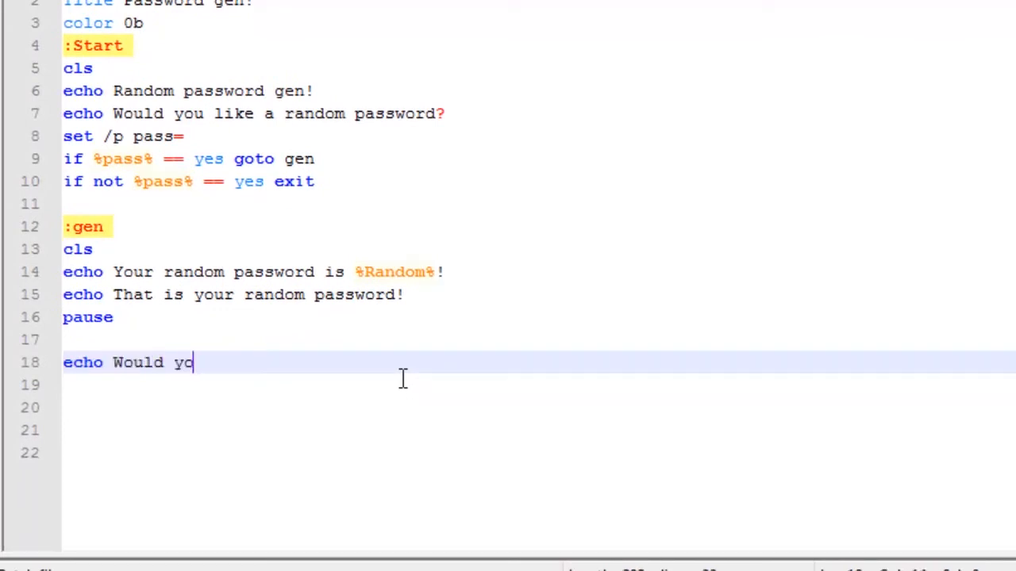
text(u like)
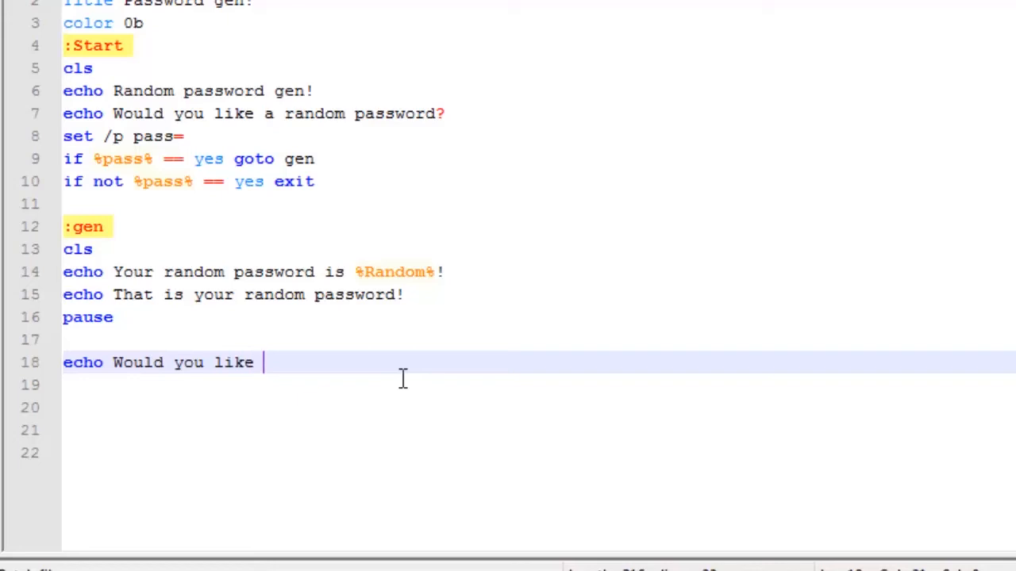
text(to use)
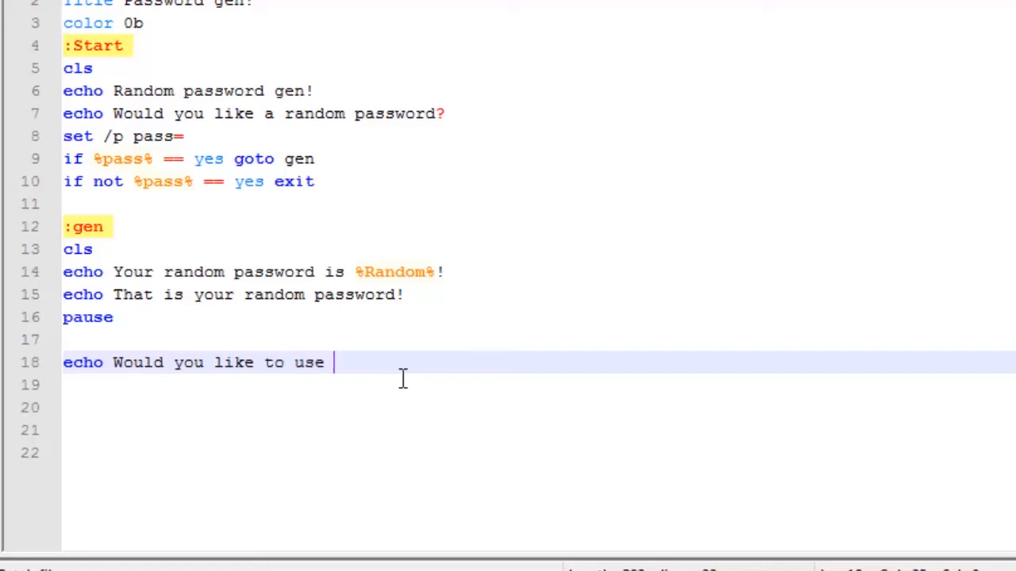
text(the gen)
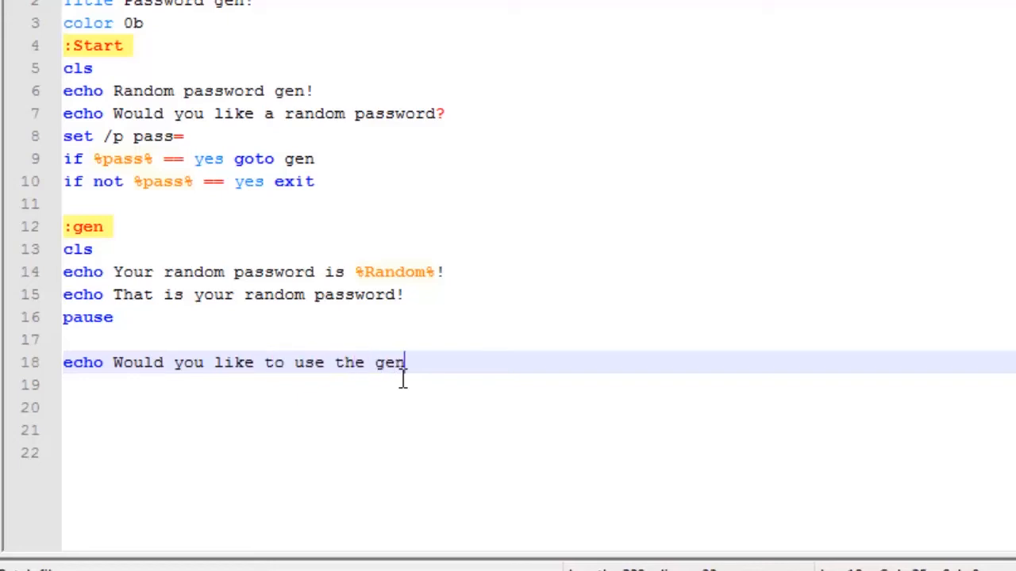
text(again?)
click(539, 385)
text(set /p a)
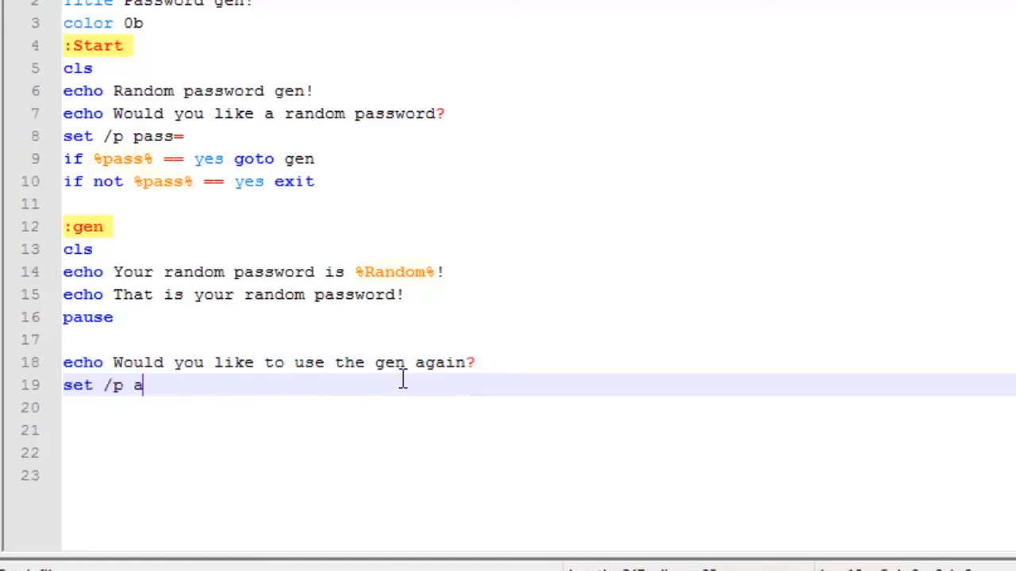
Add 'set /p again=', then goto gen on yes and exit otherwise
text(gain=)
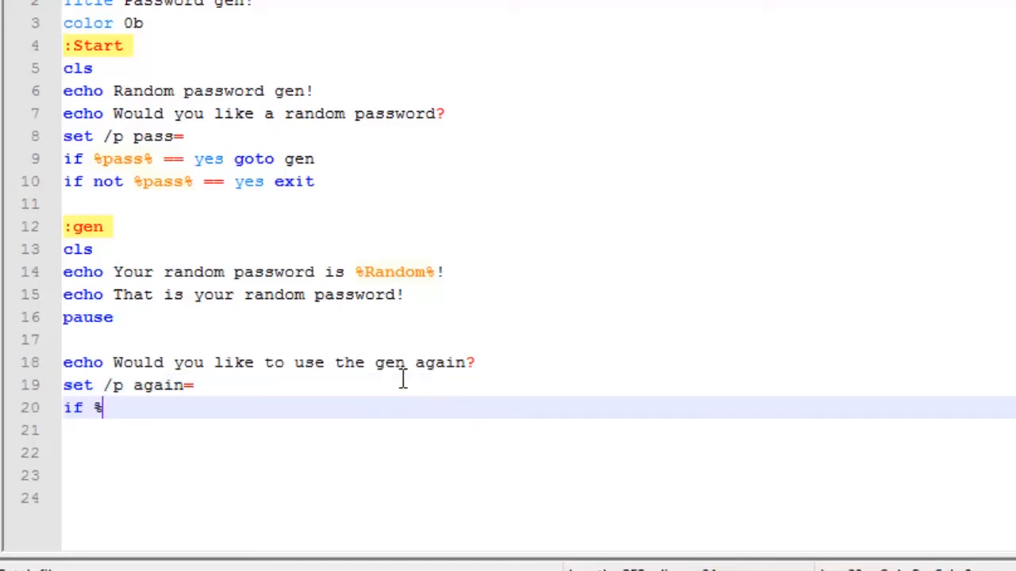
text(again)
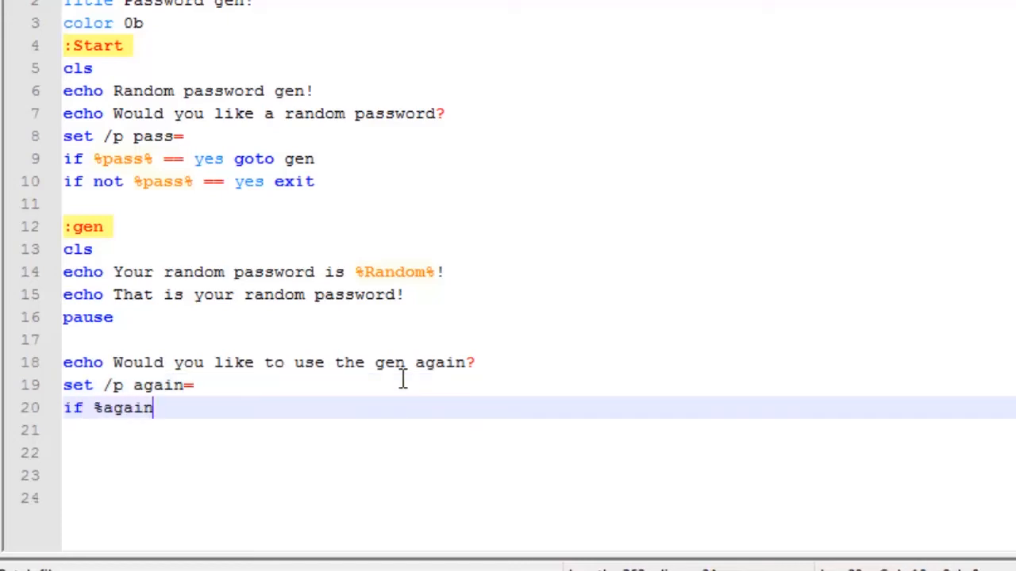
text(% ==)
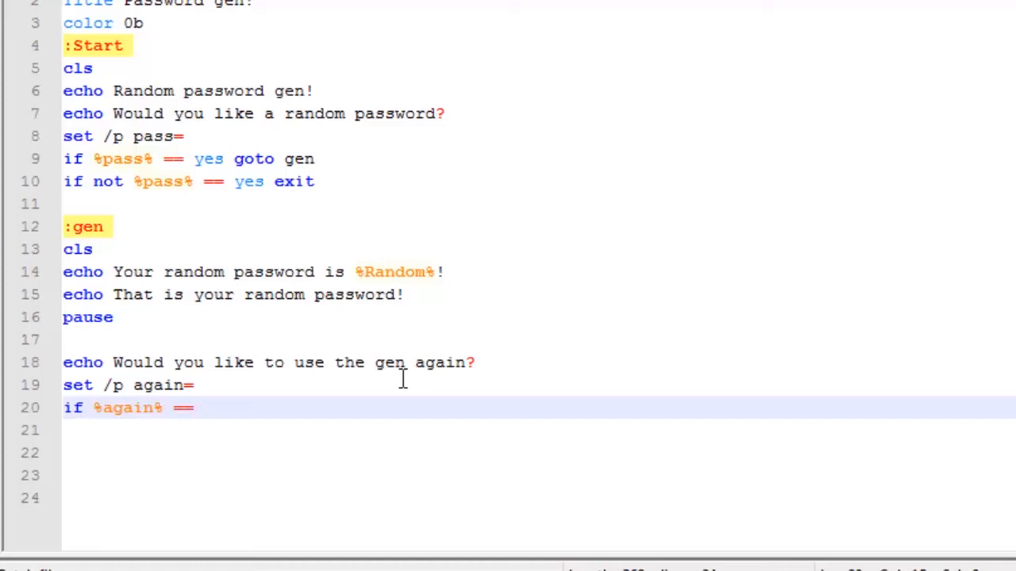
text(yes goto)
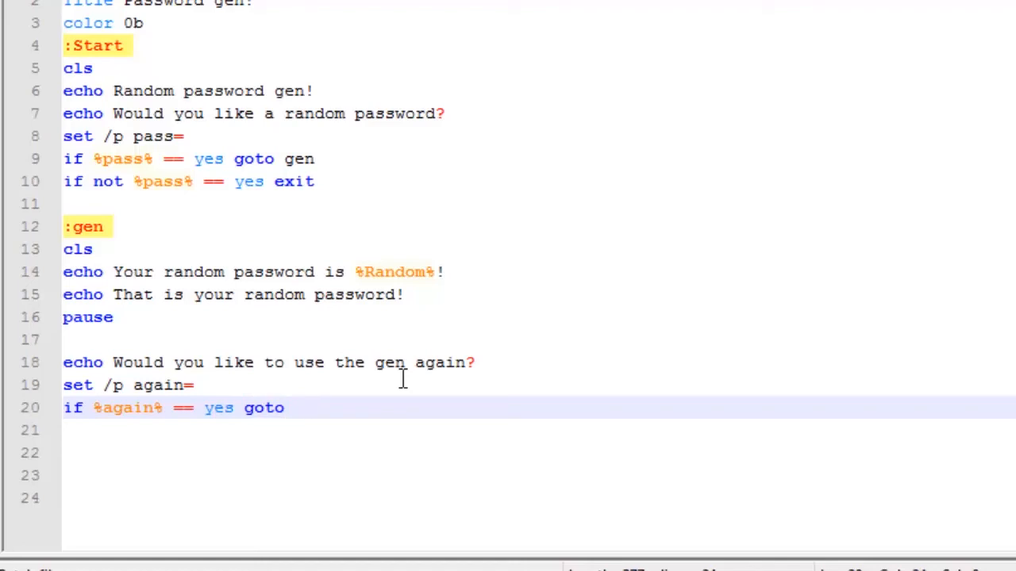
text(gen)
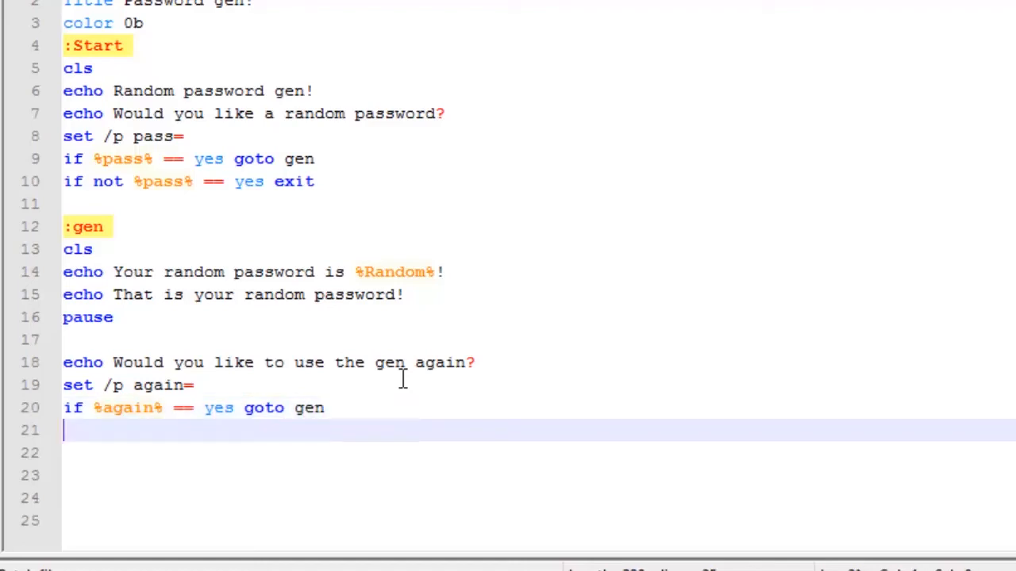
text(if n)
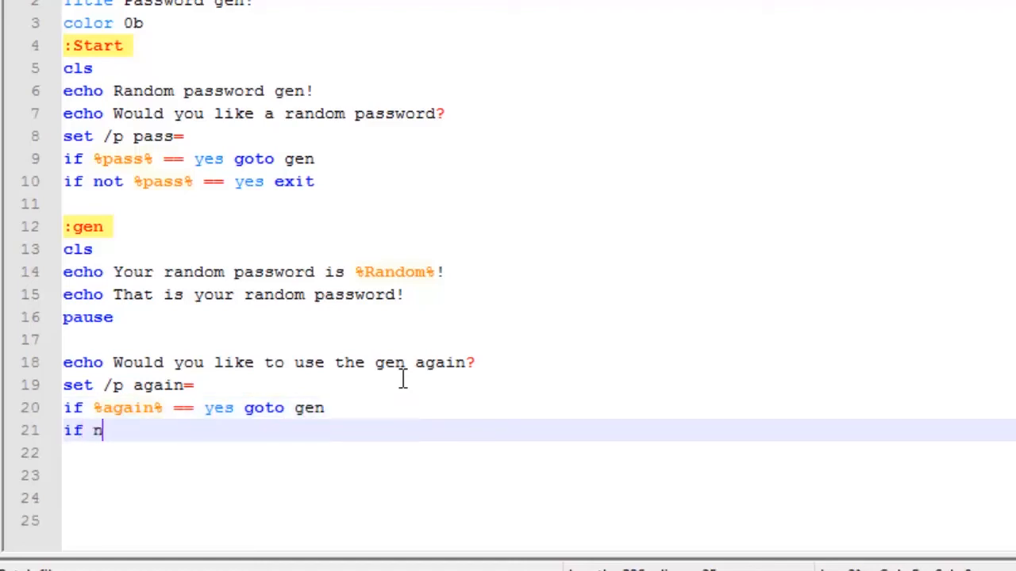
text(ot %a)
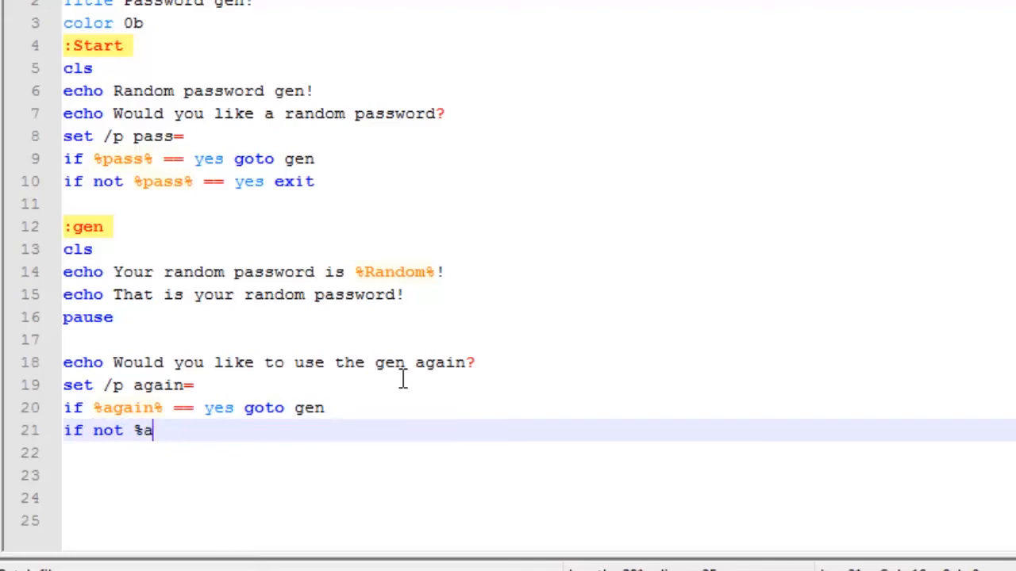
text(gain% ==)
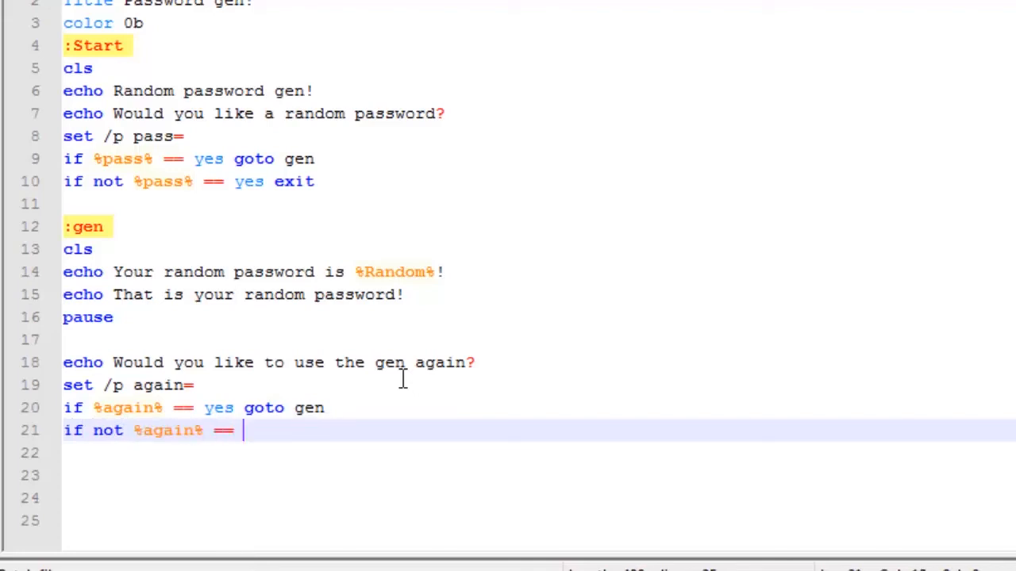
text(yes e)
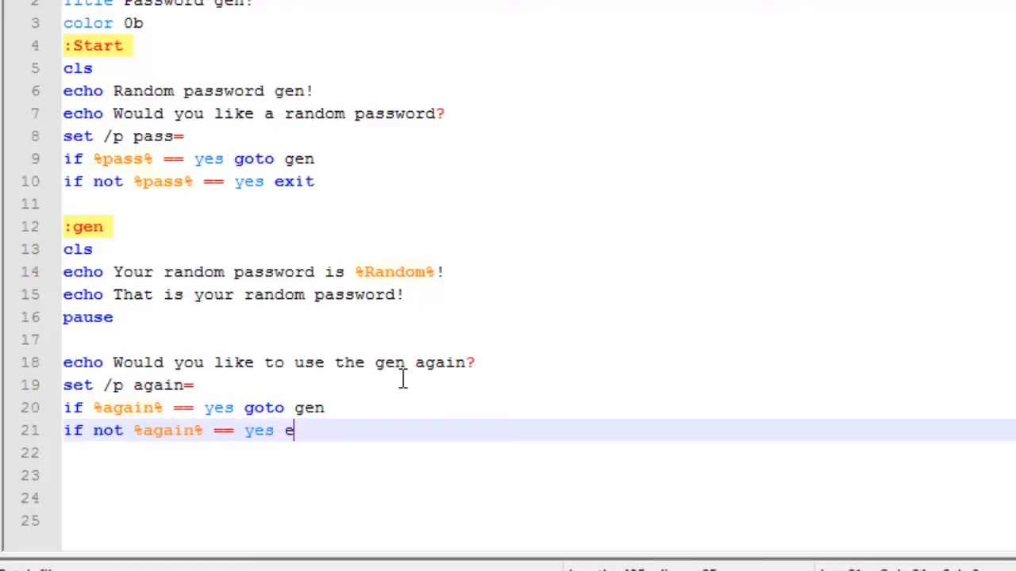
text(xit)
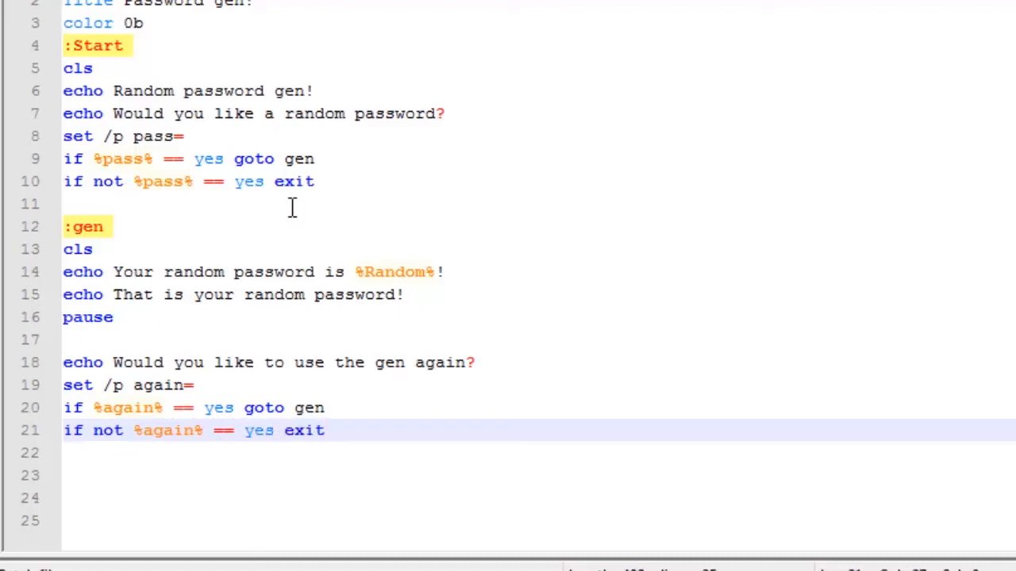
right_click(291, 208)
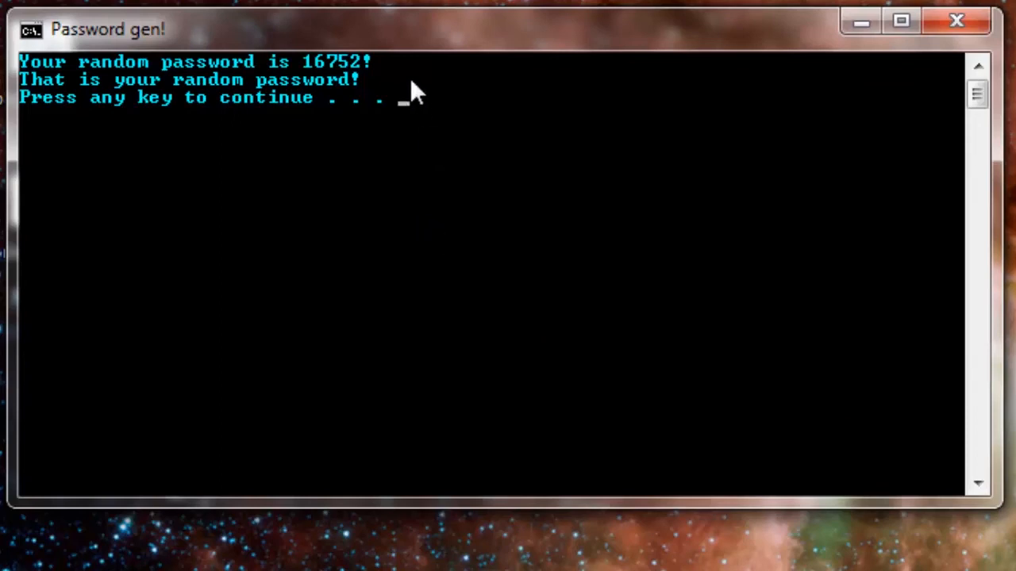
mouse_move(350, 75)
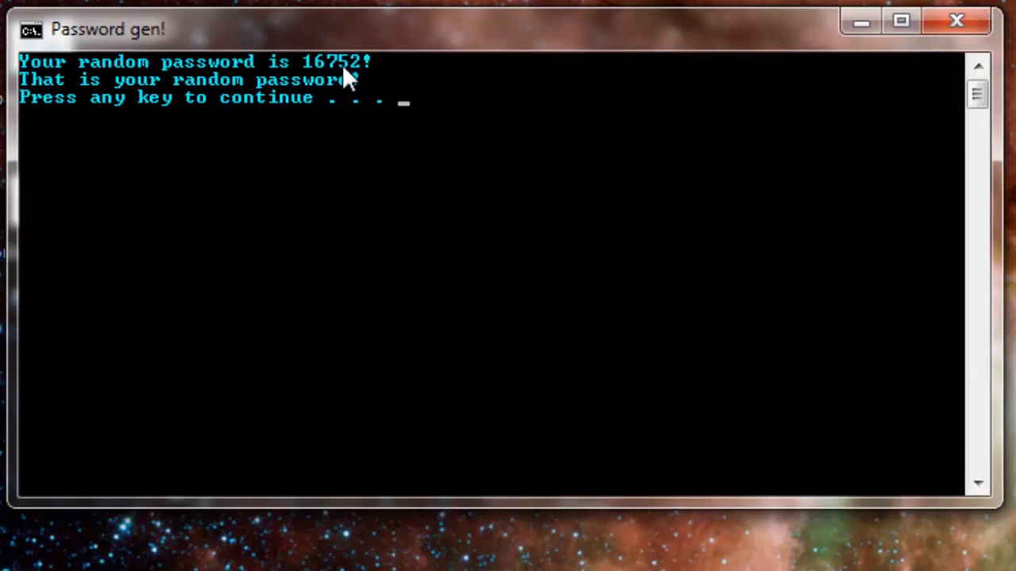
mouse_move(956, 21)
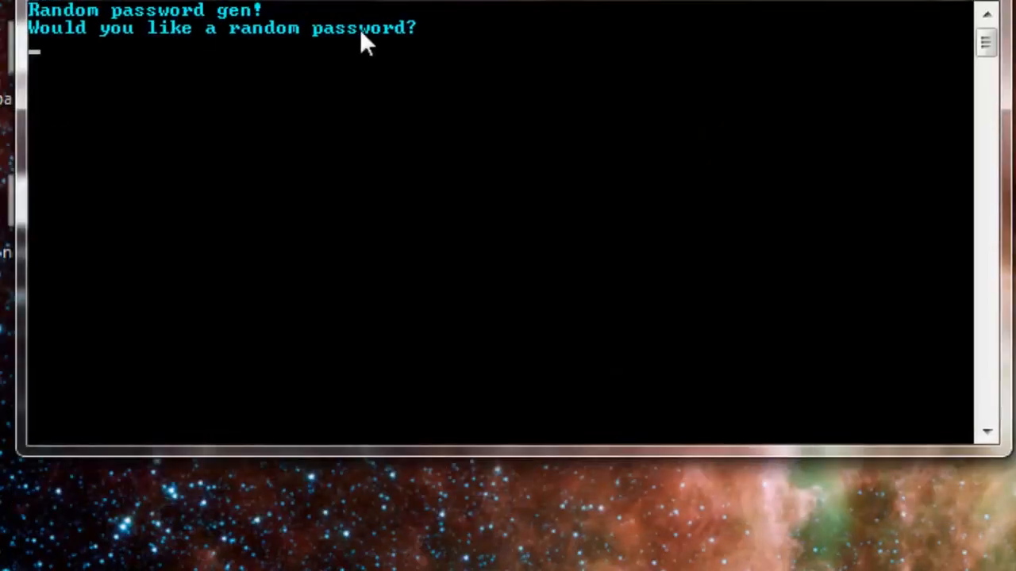
text(ye)
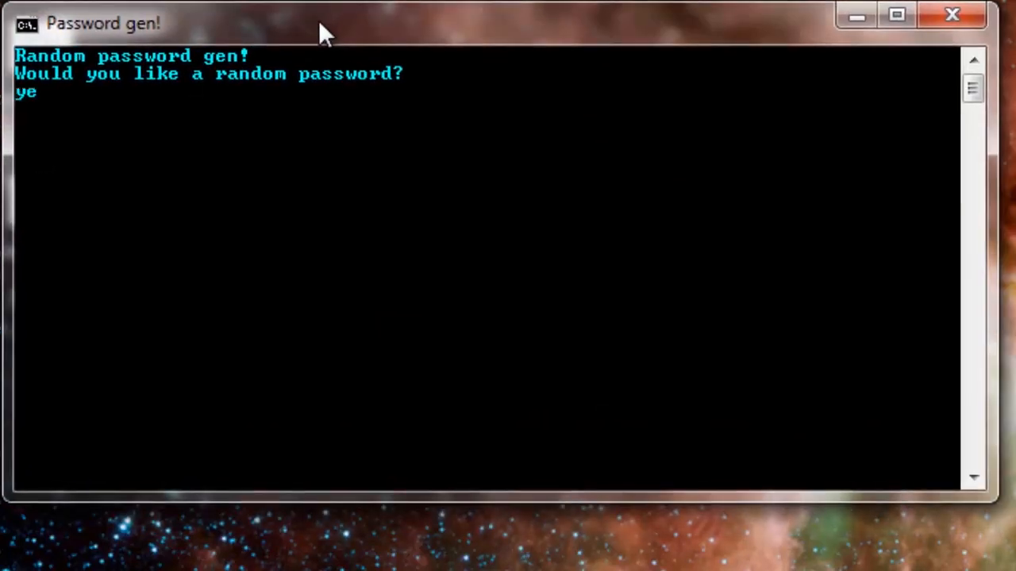
key(Return)
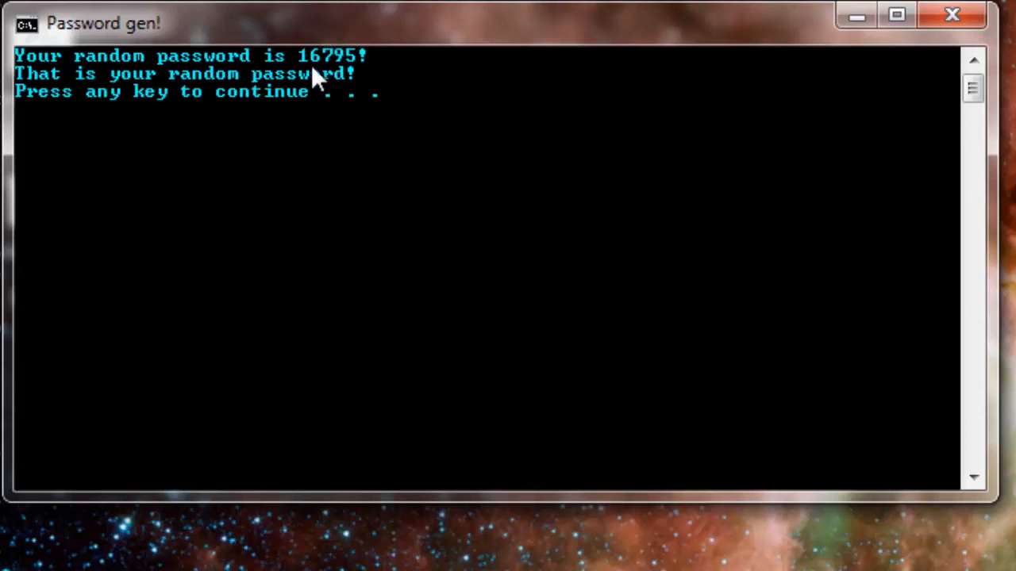
mouse_move(782, 67)
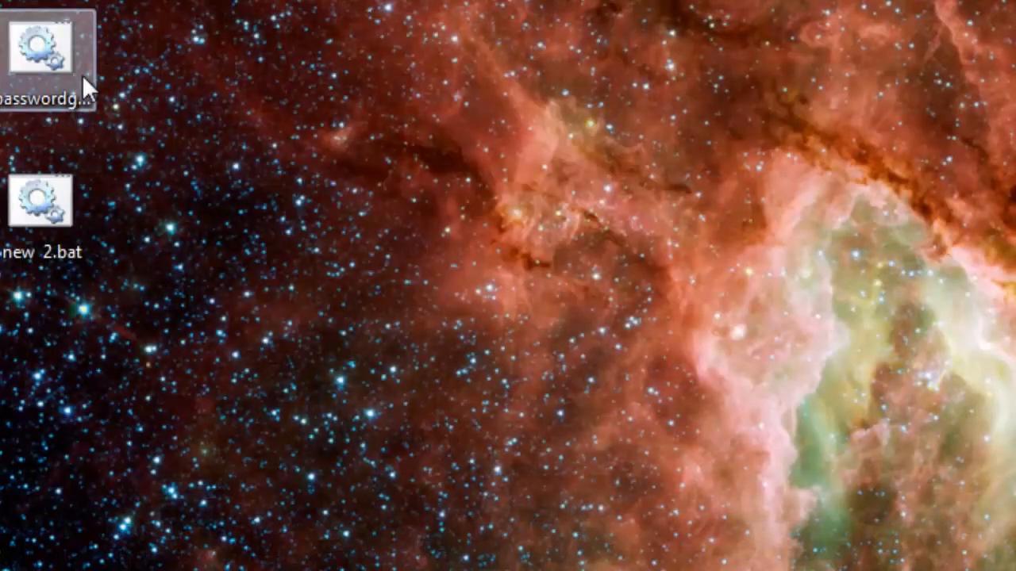
Rerun passwordgen.bat for password 16827, close the console, and reopen the script
double_click(39, 47)
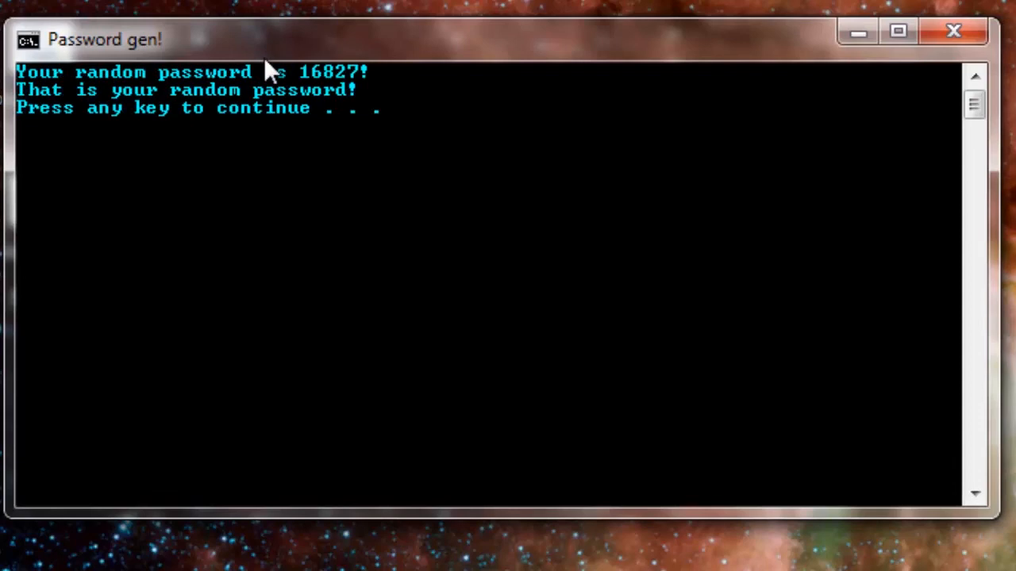
mouse_move(401, 111)
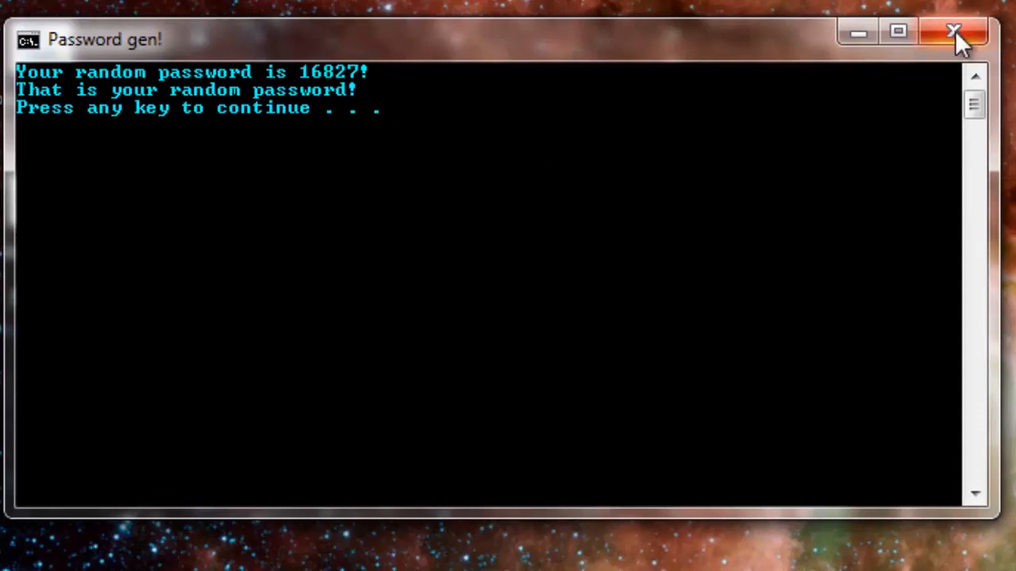
click(955, 32)
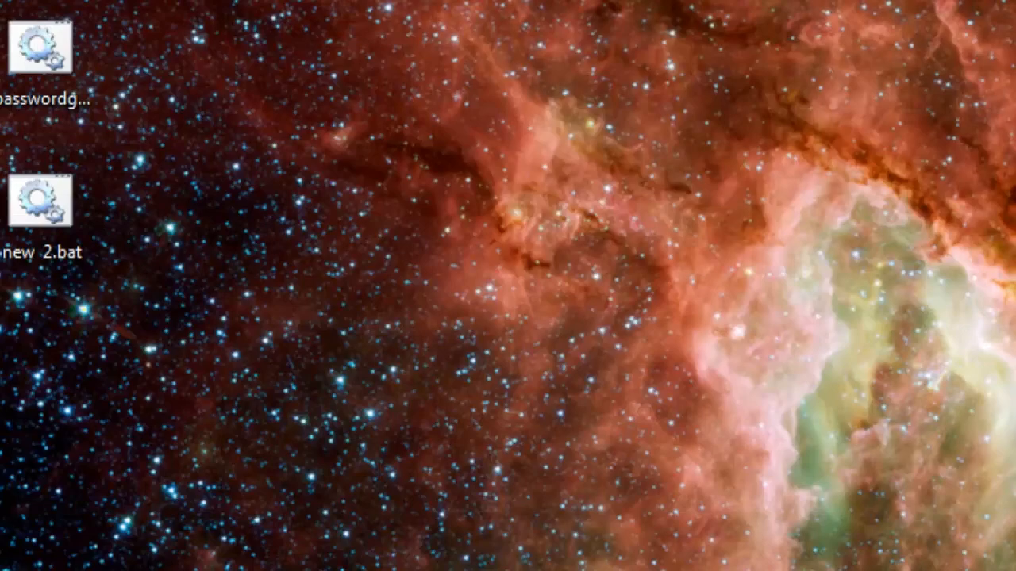
double_click(38, 51)
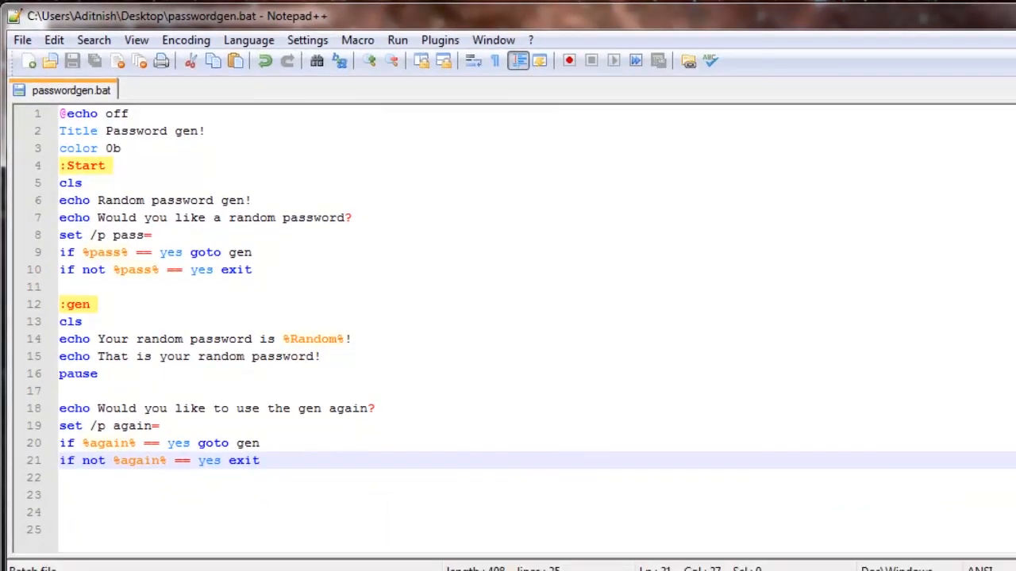